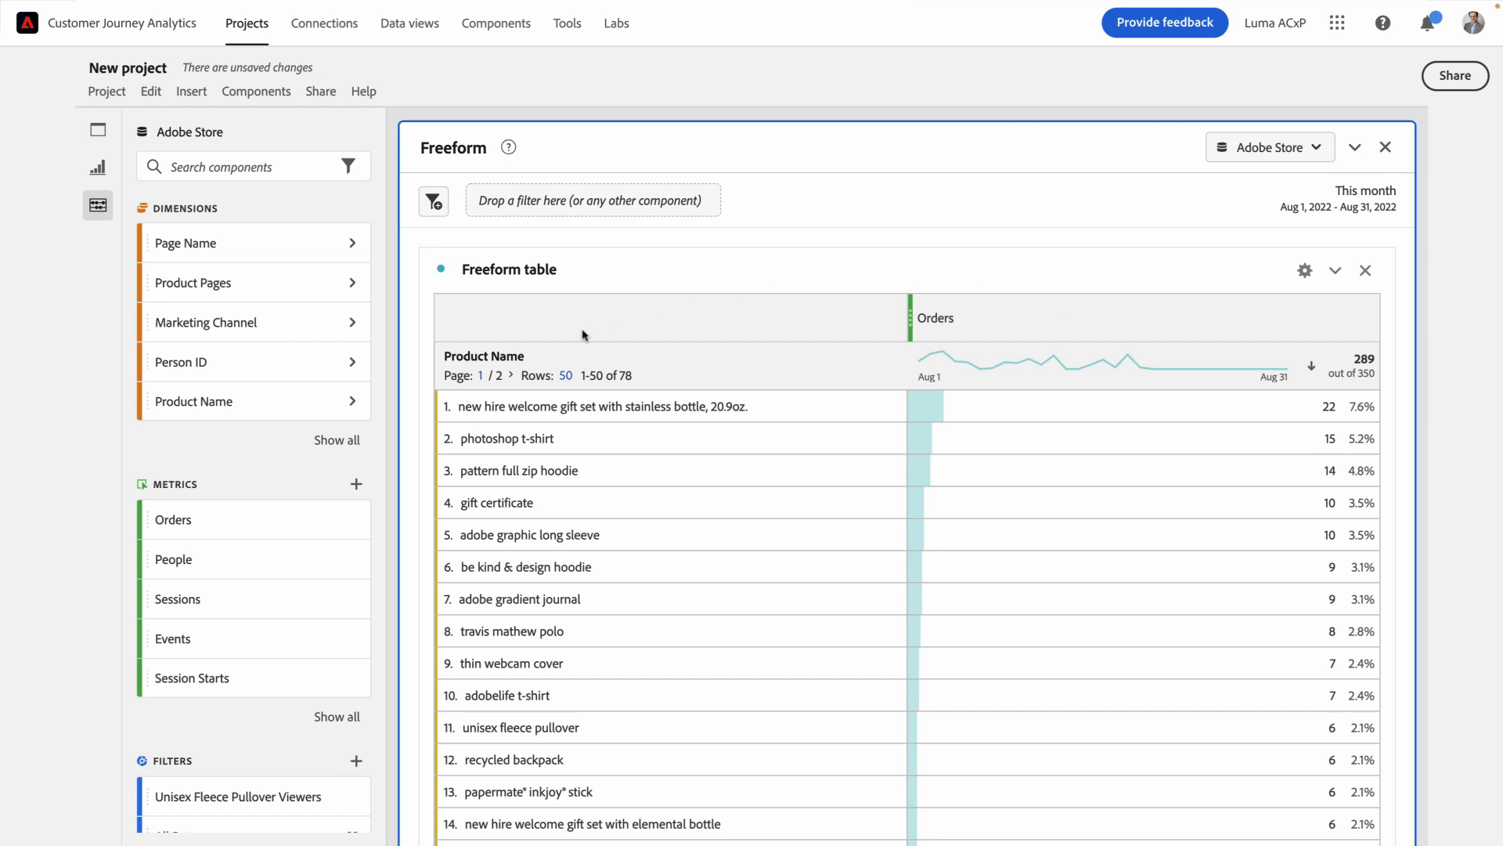
Filter the Product Name column by the search term 'pillow', leaving three pillow products.
left_click(570, 355)
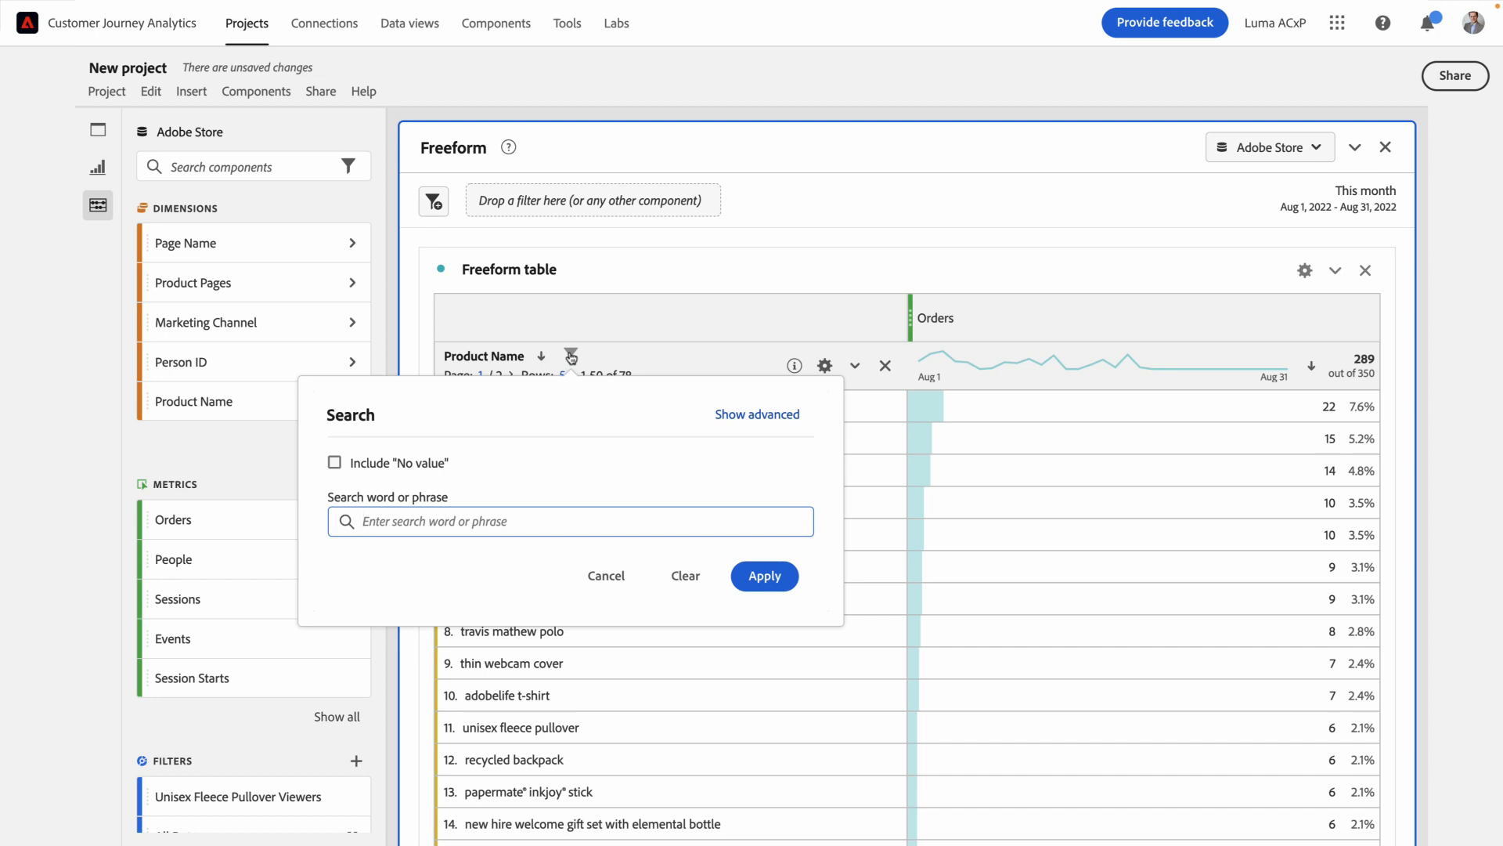
left_click(763, 575)
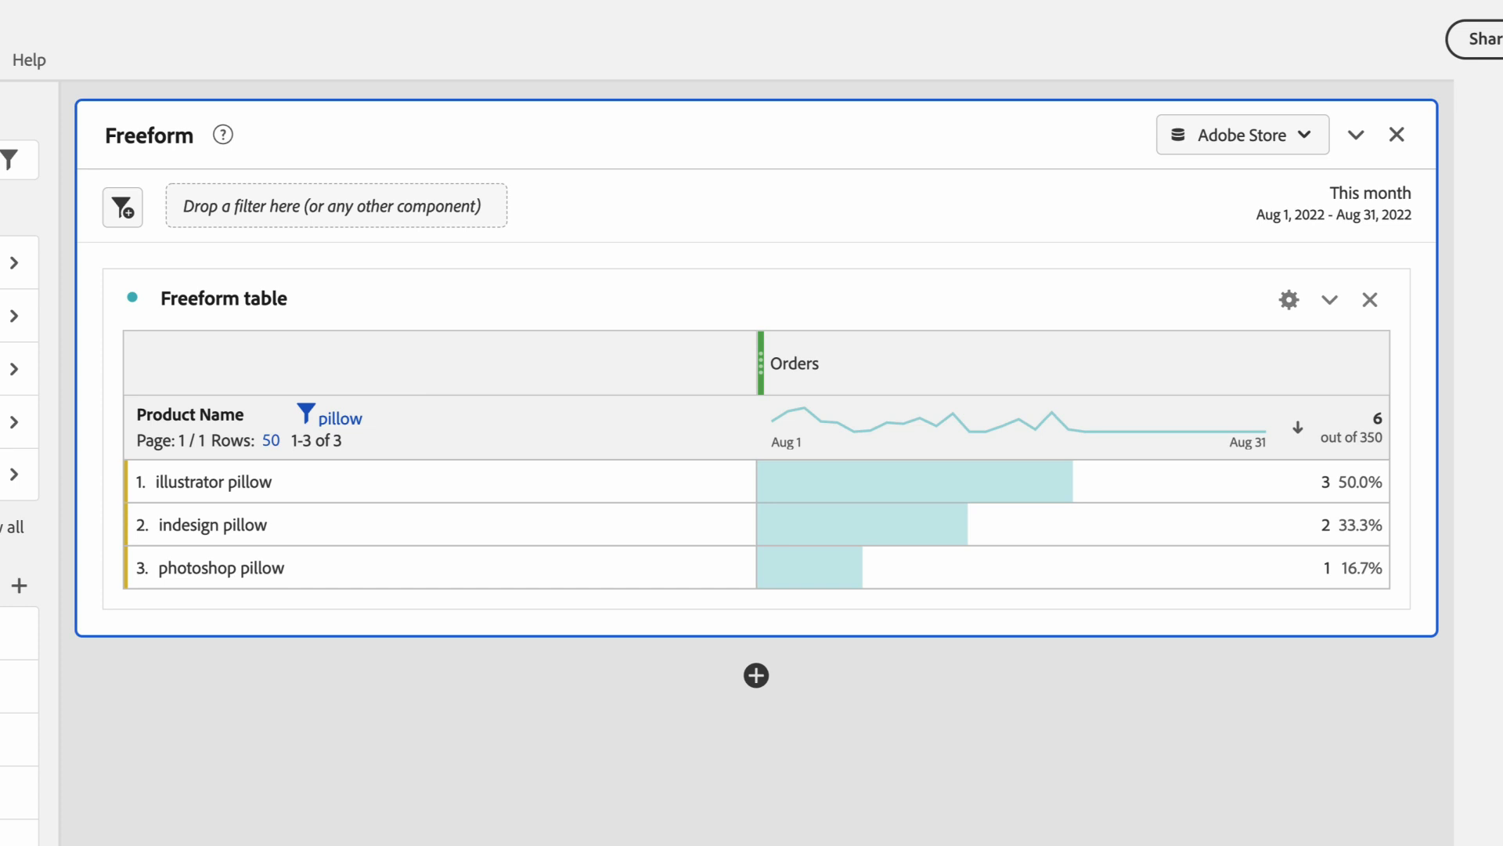
mouse_move(407, 678)
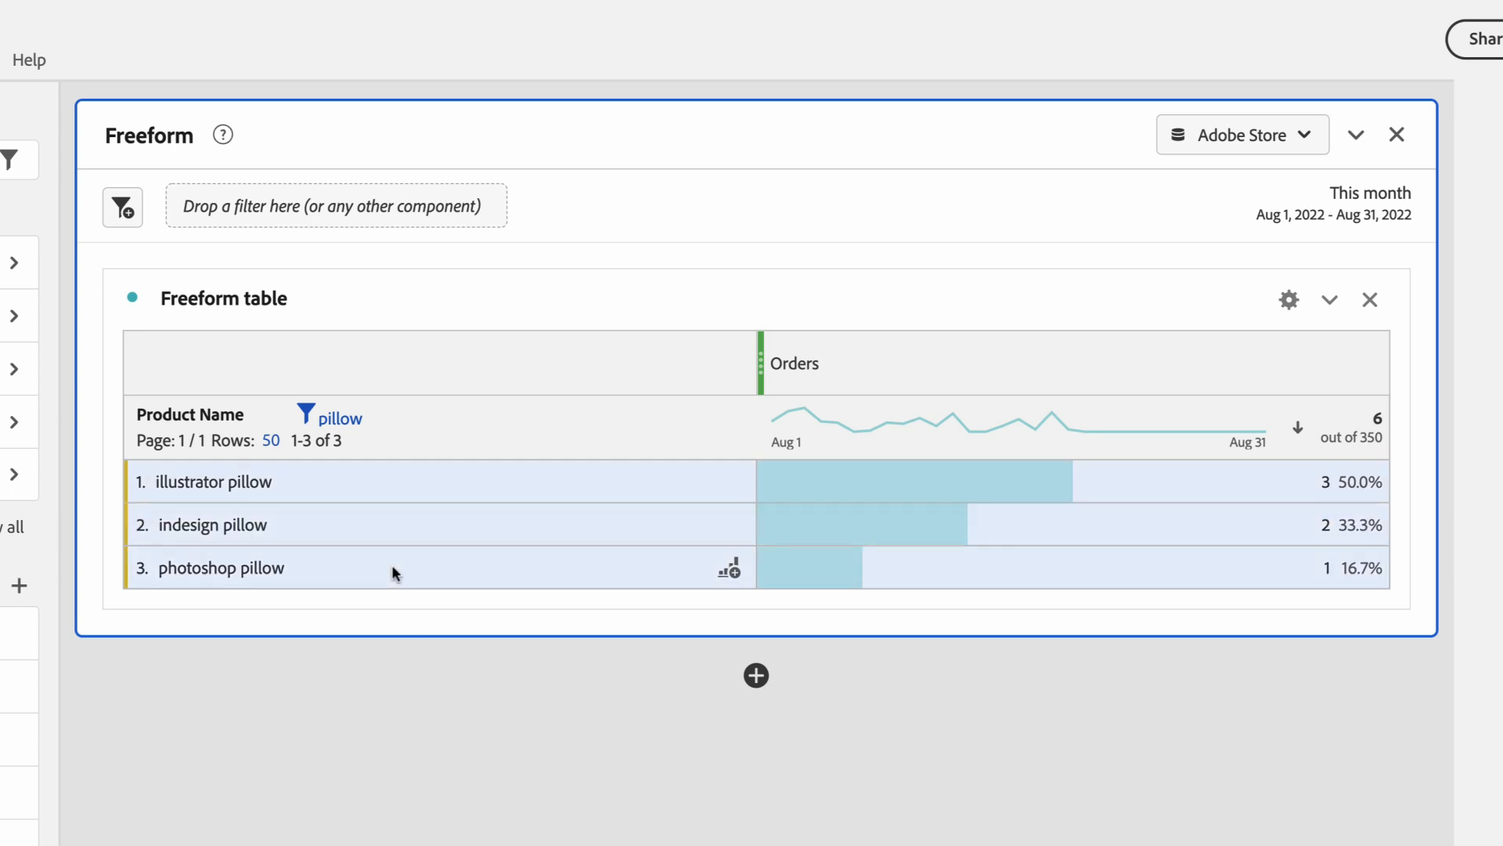
Create an audience from the three selected pillow product rows via the context menu.
right_click(394, 570)
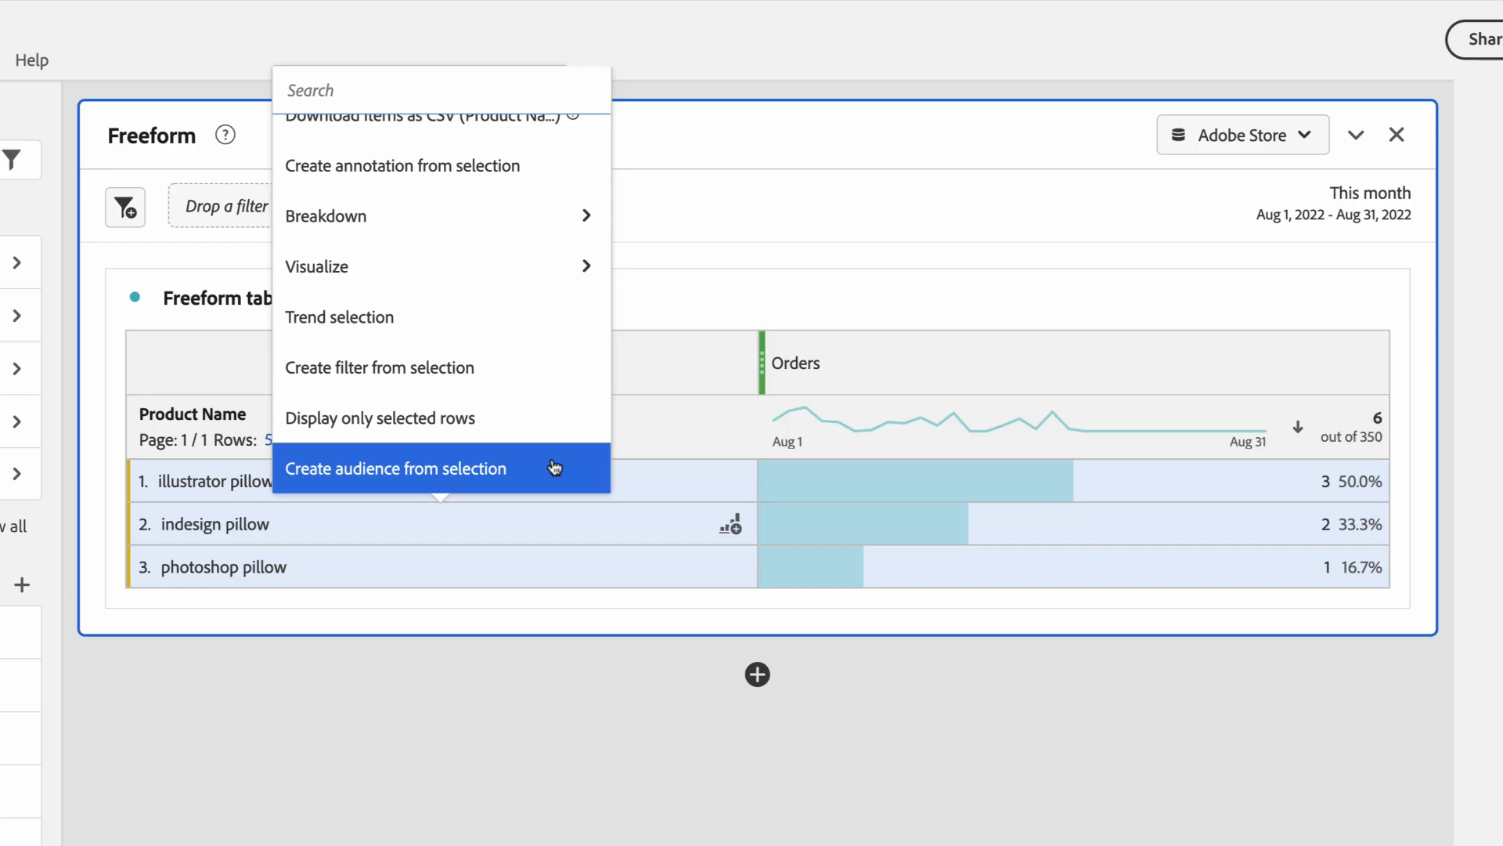
left_click(395, 468)
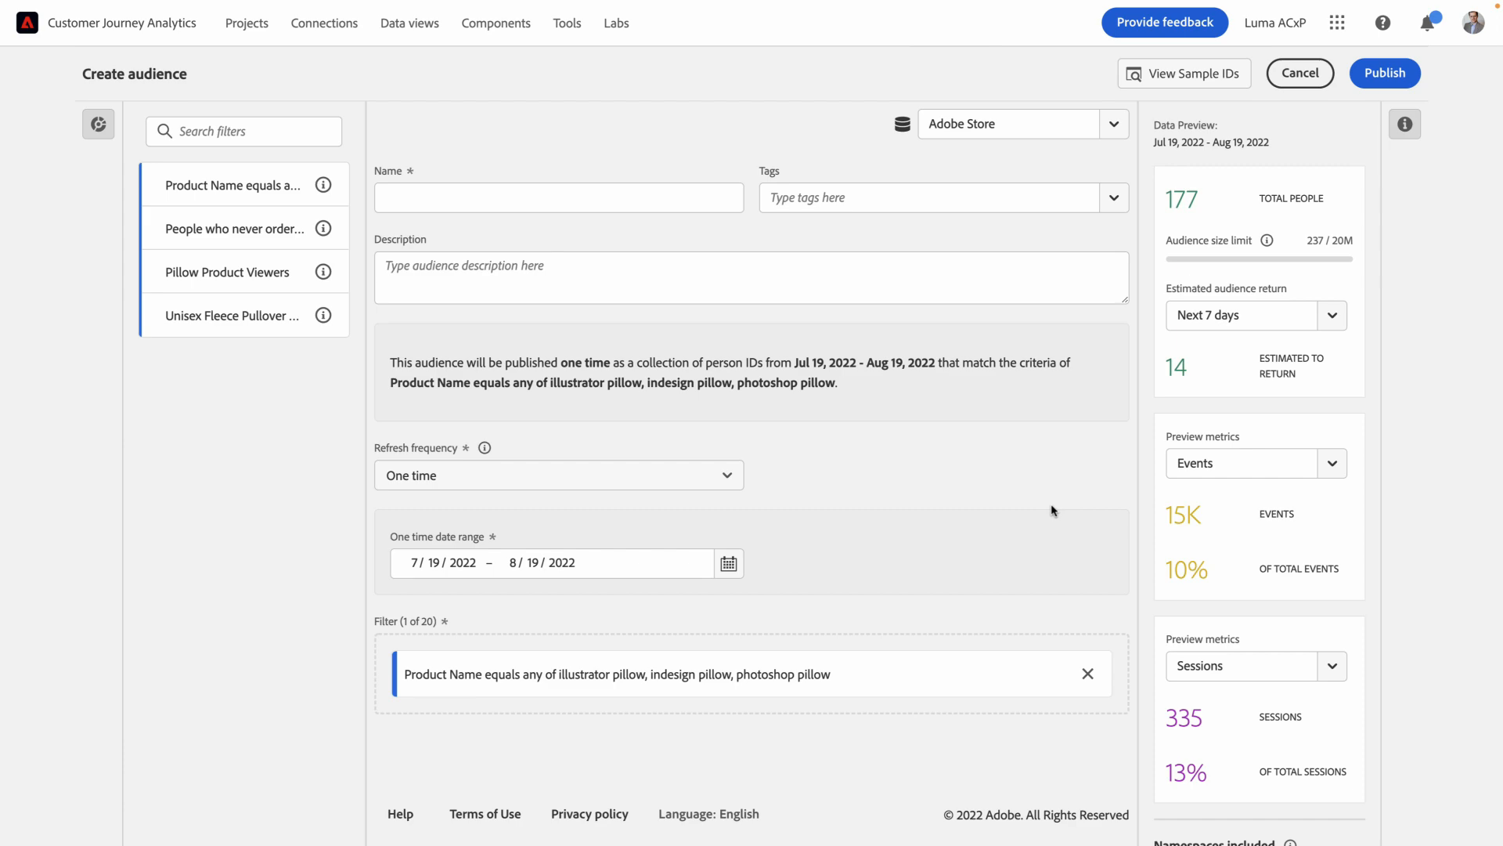
Enter the audience name 'Pillow Product Product Window Shoppers'.
left_click(557, 197)
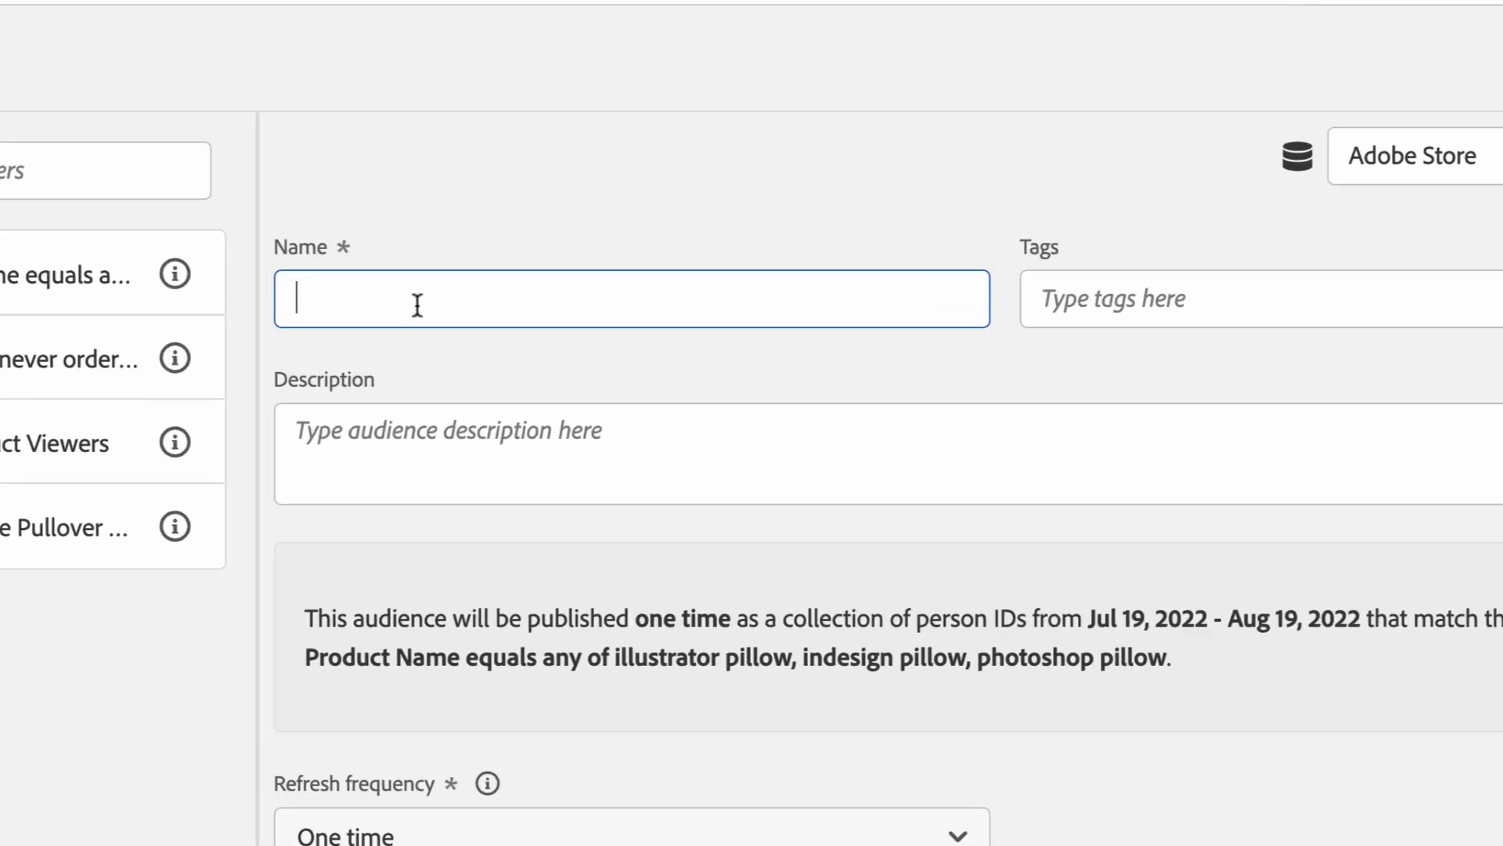
type("Pil")
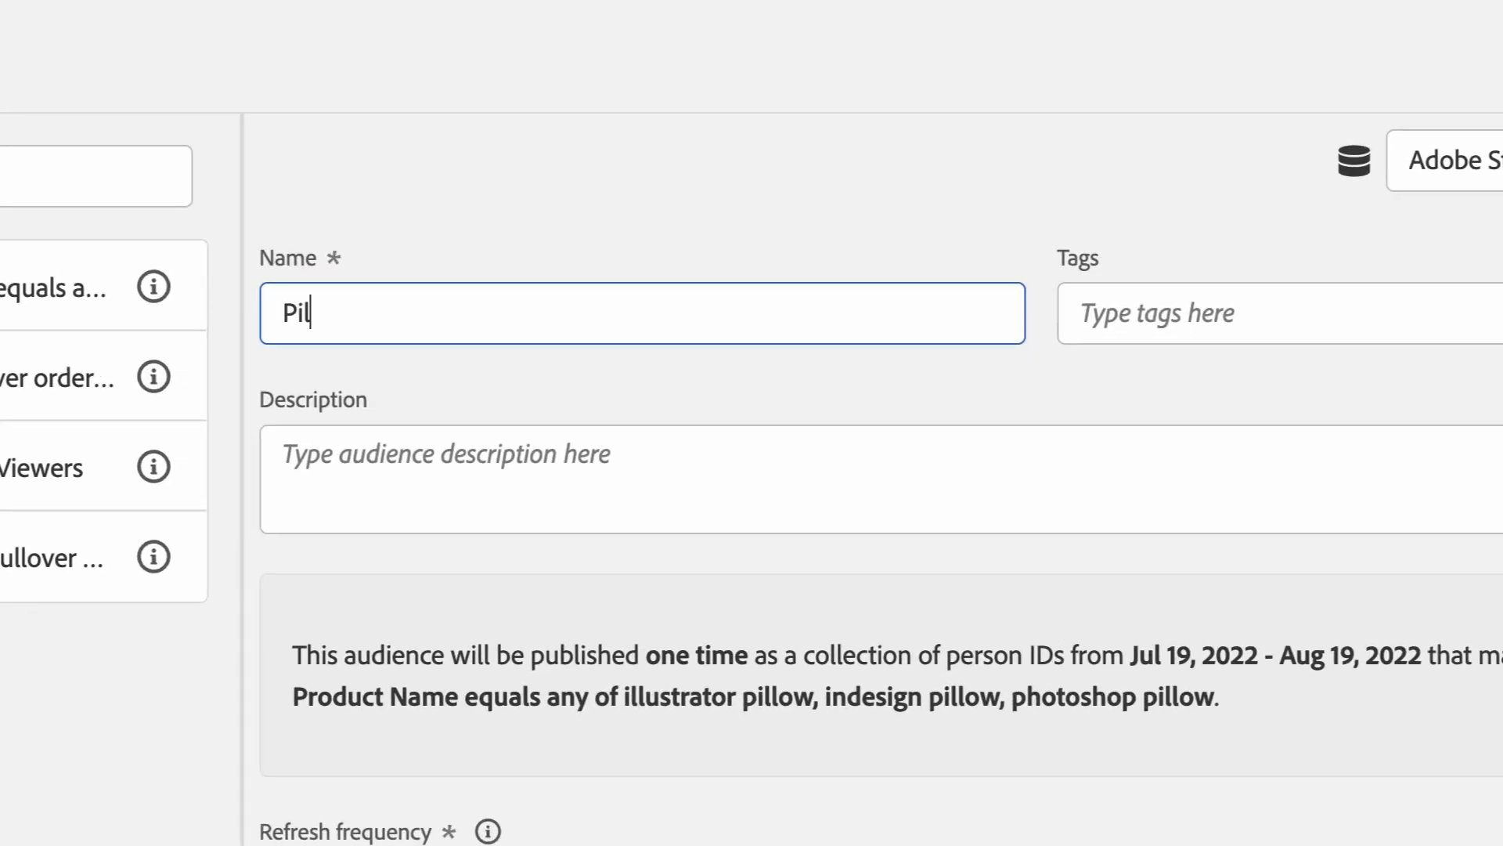
type("low Product Product Window Sh")
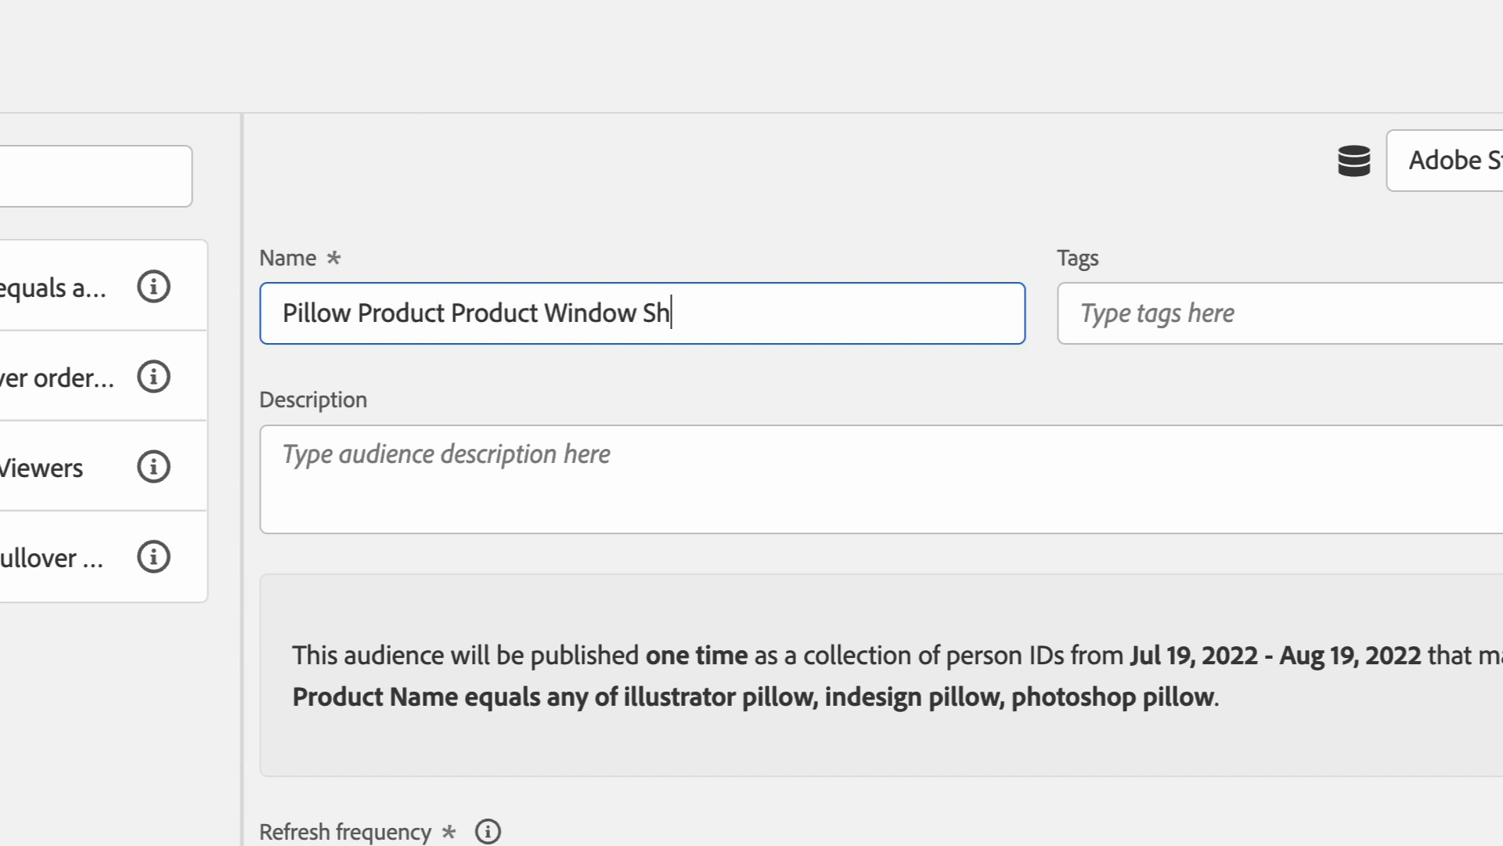
type("oppers")
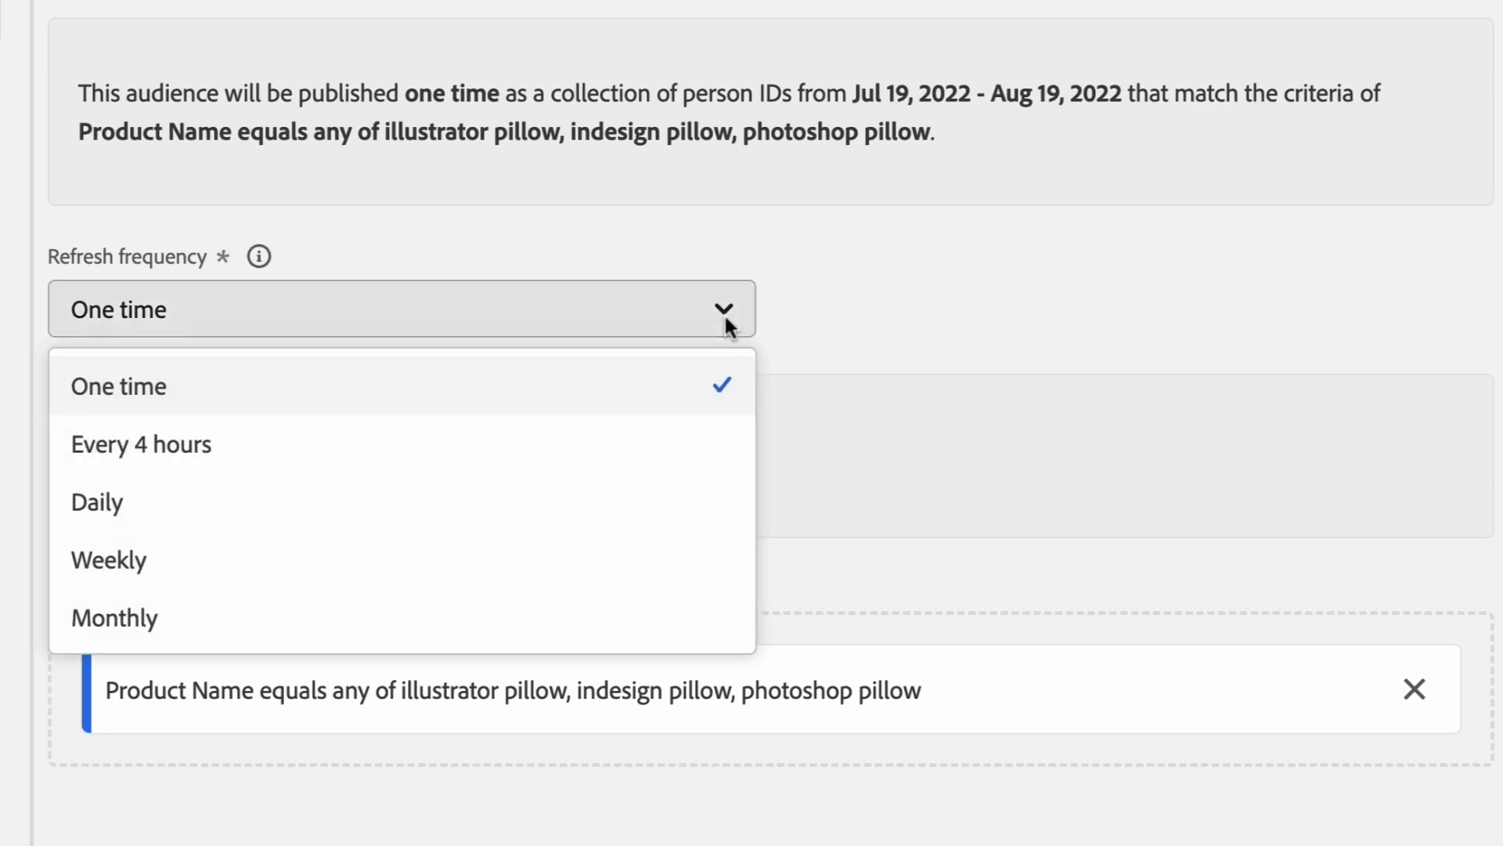
mouse_move(524, 443)
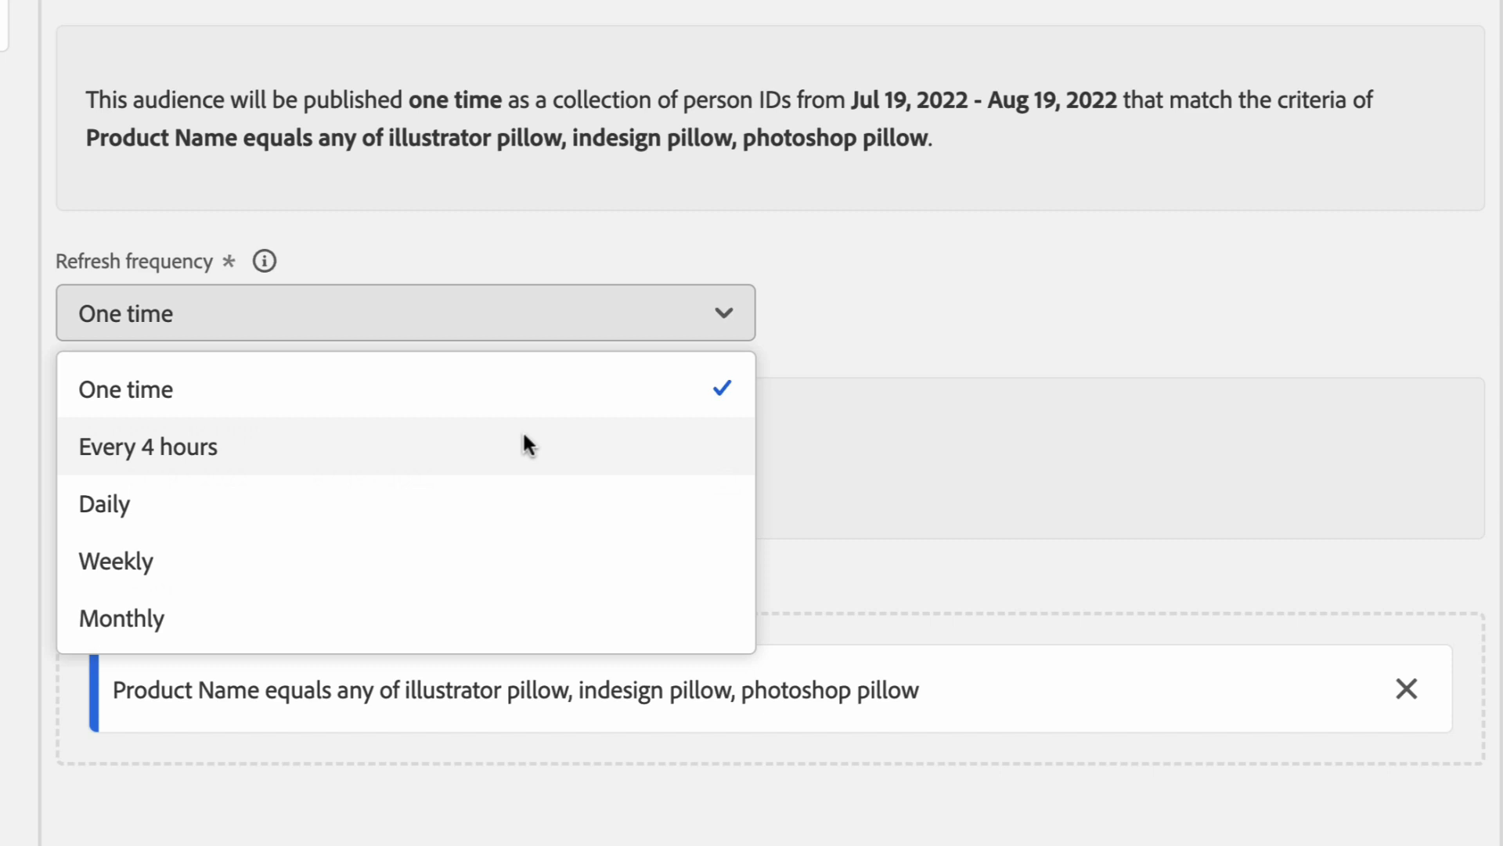
Set refresh frequency to Every 4 hours and keep the 30-day lookback window.
left_click(149, 446)
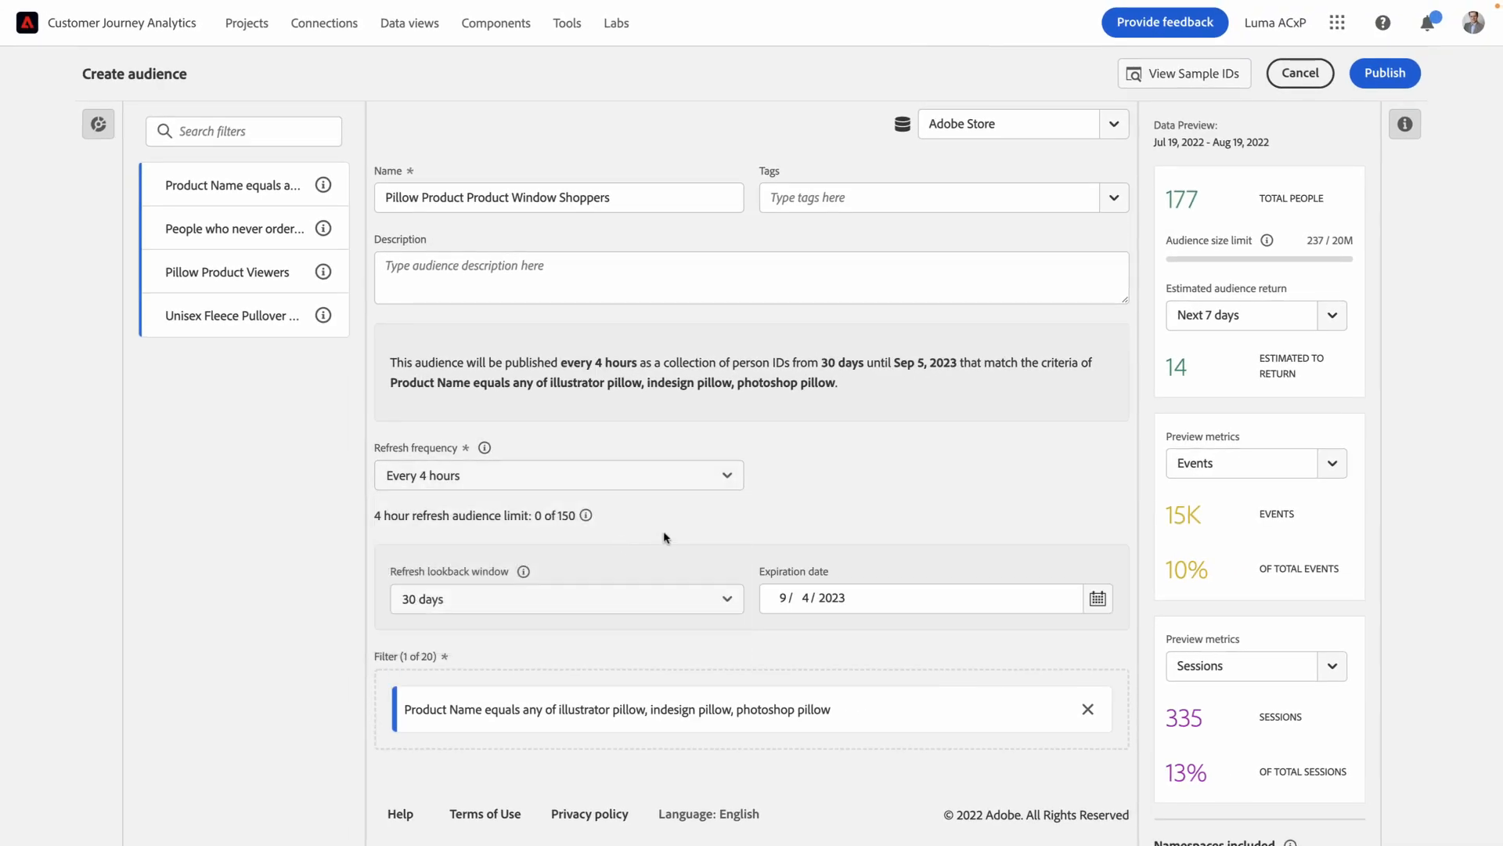
mouse_move(717, 587)
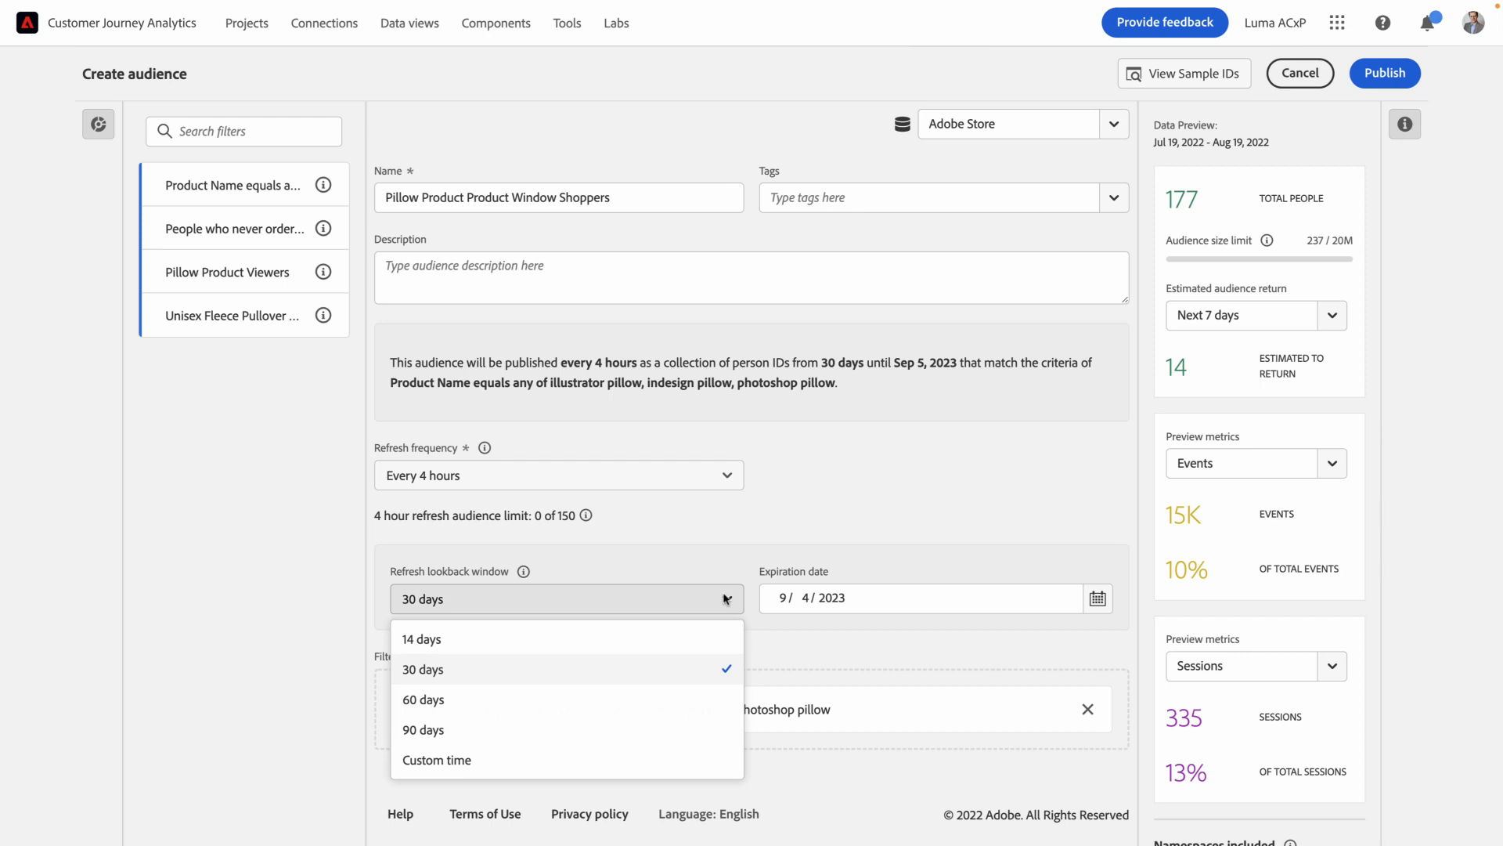
mouse_move(831, 544)
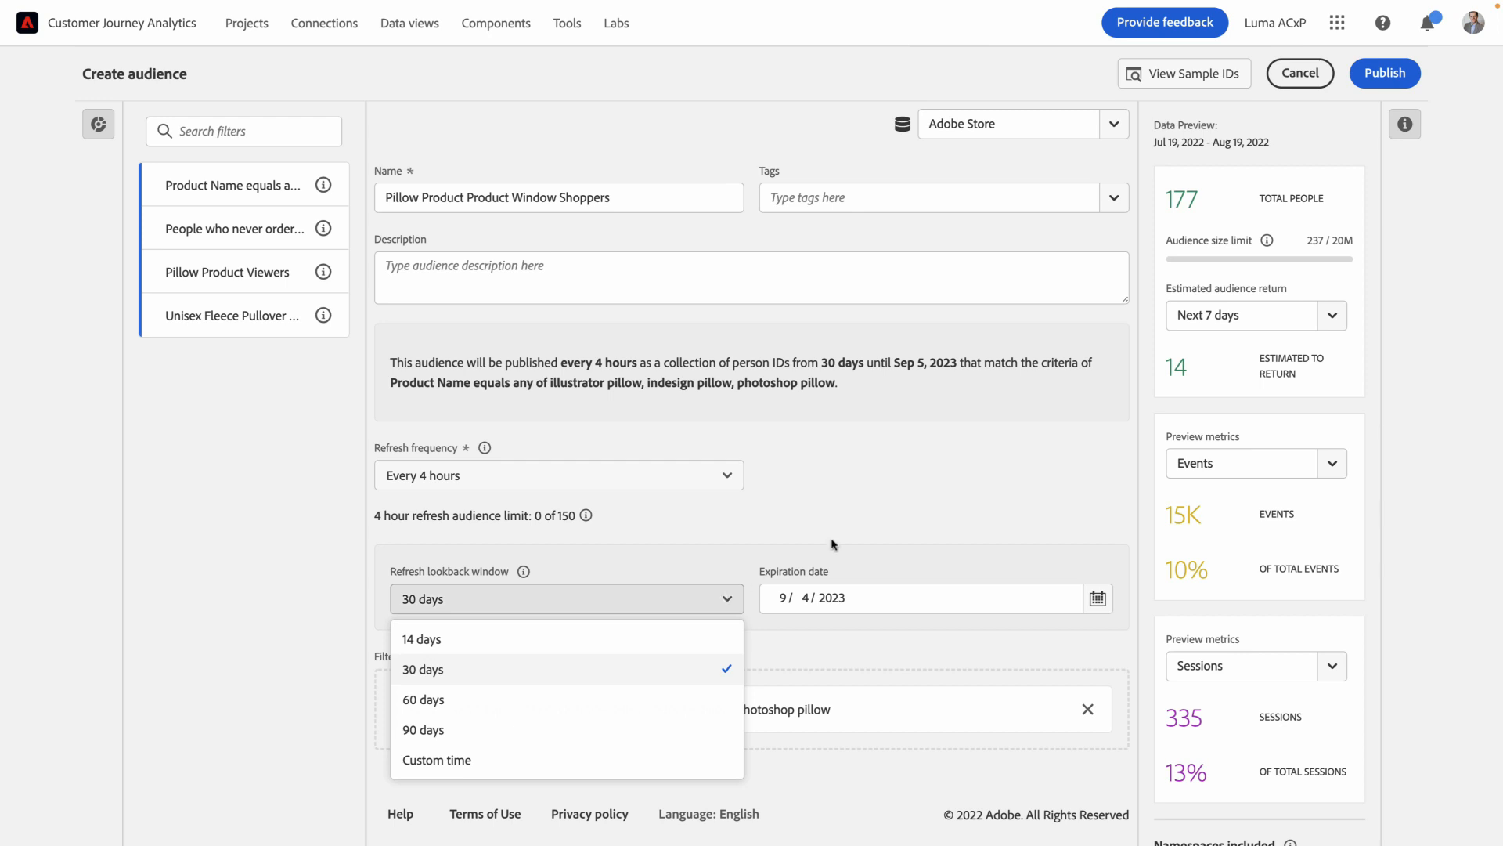
left_click(422, 669)
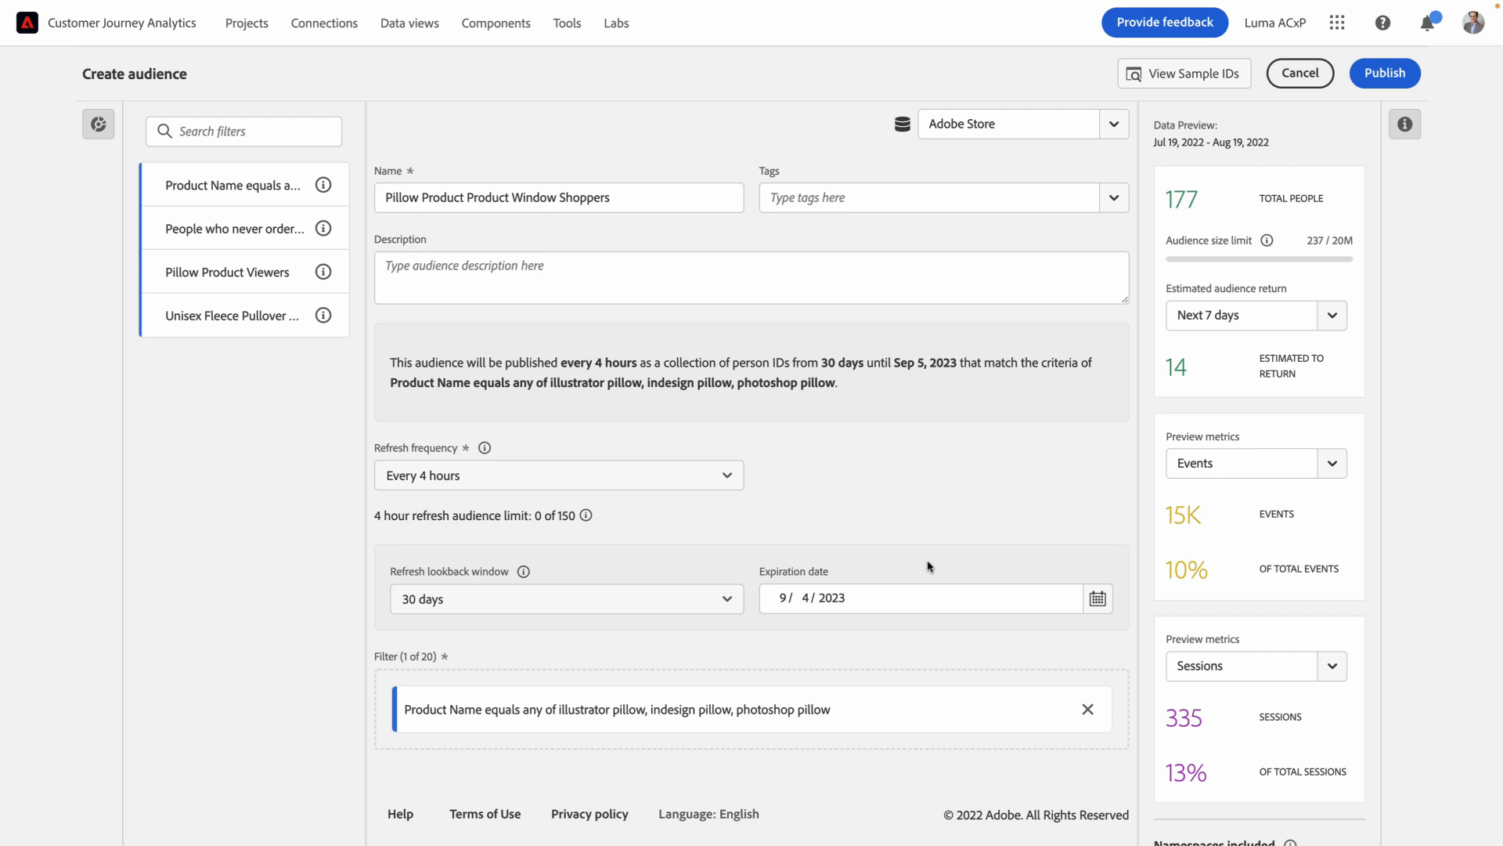
mouse_move(266, 439)
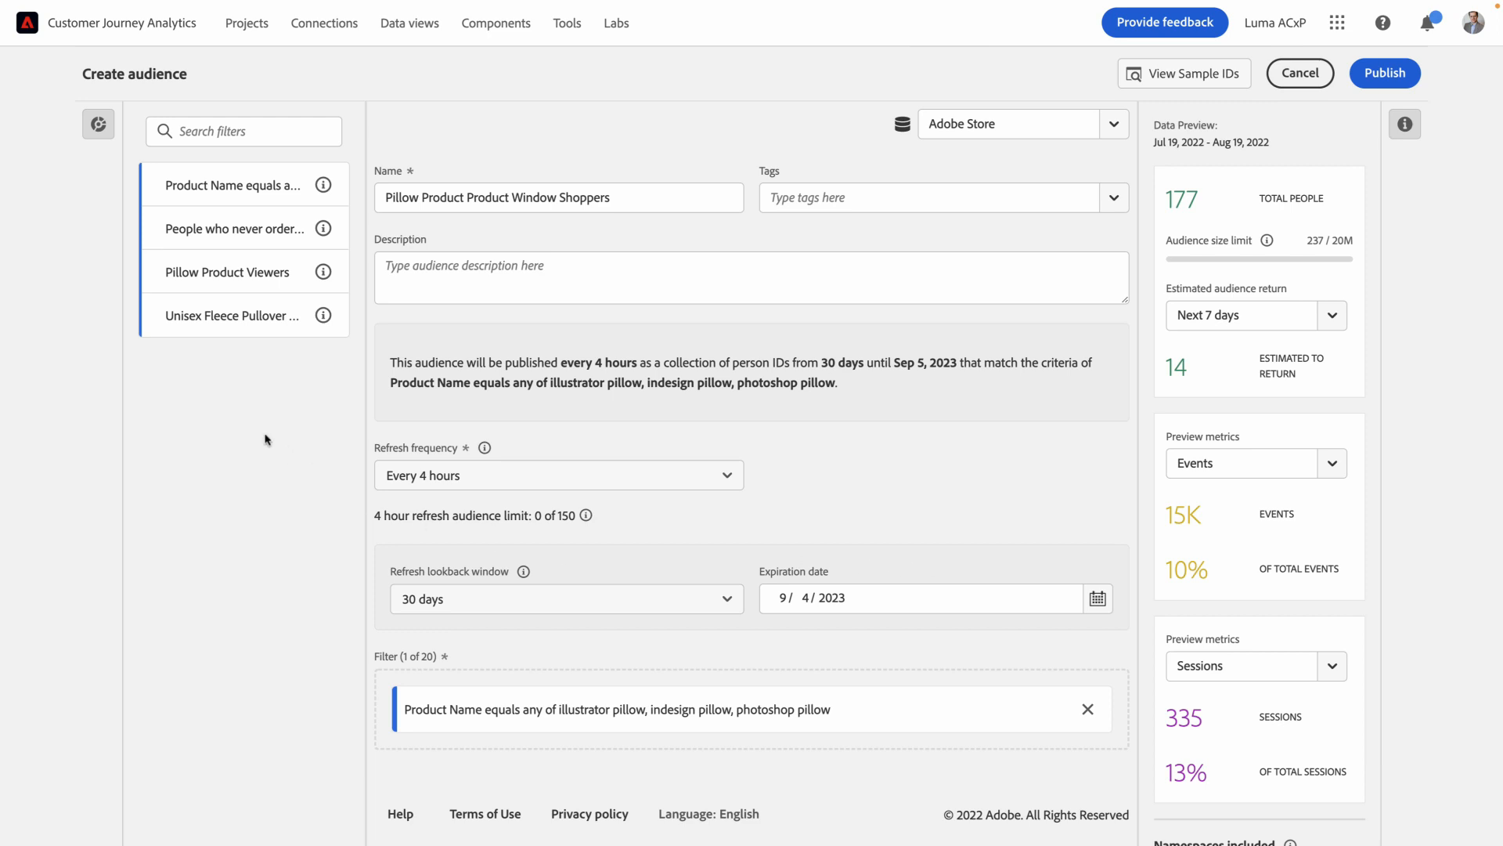
mouse_move(235, 228)
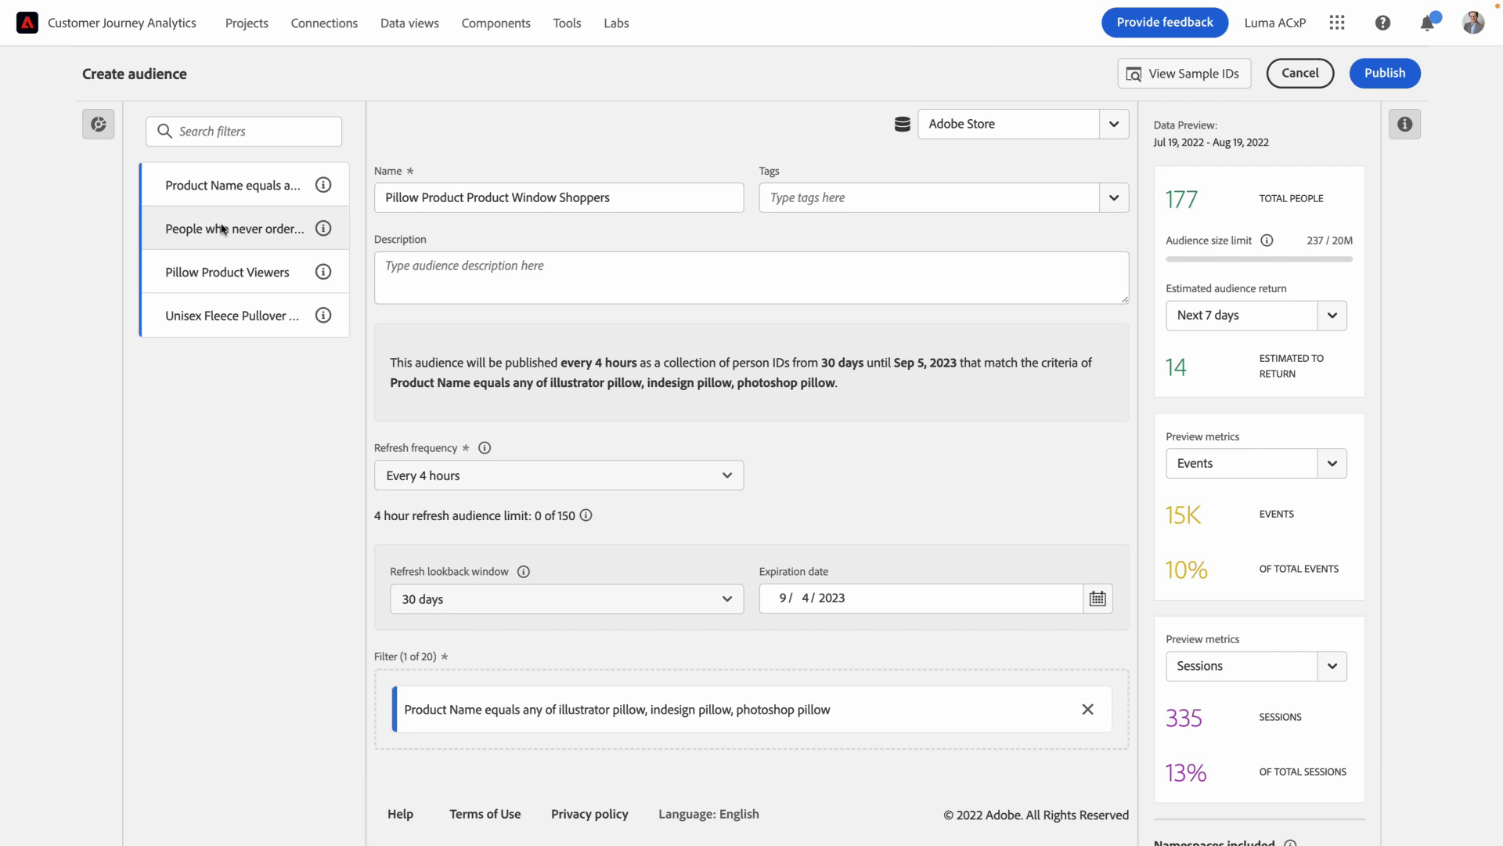
mouse_move(235, 228)
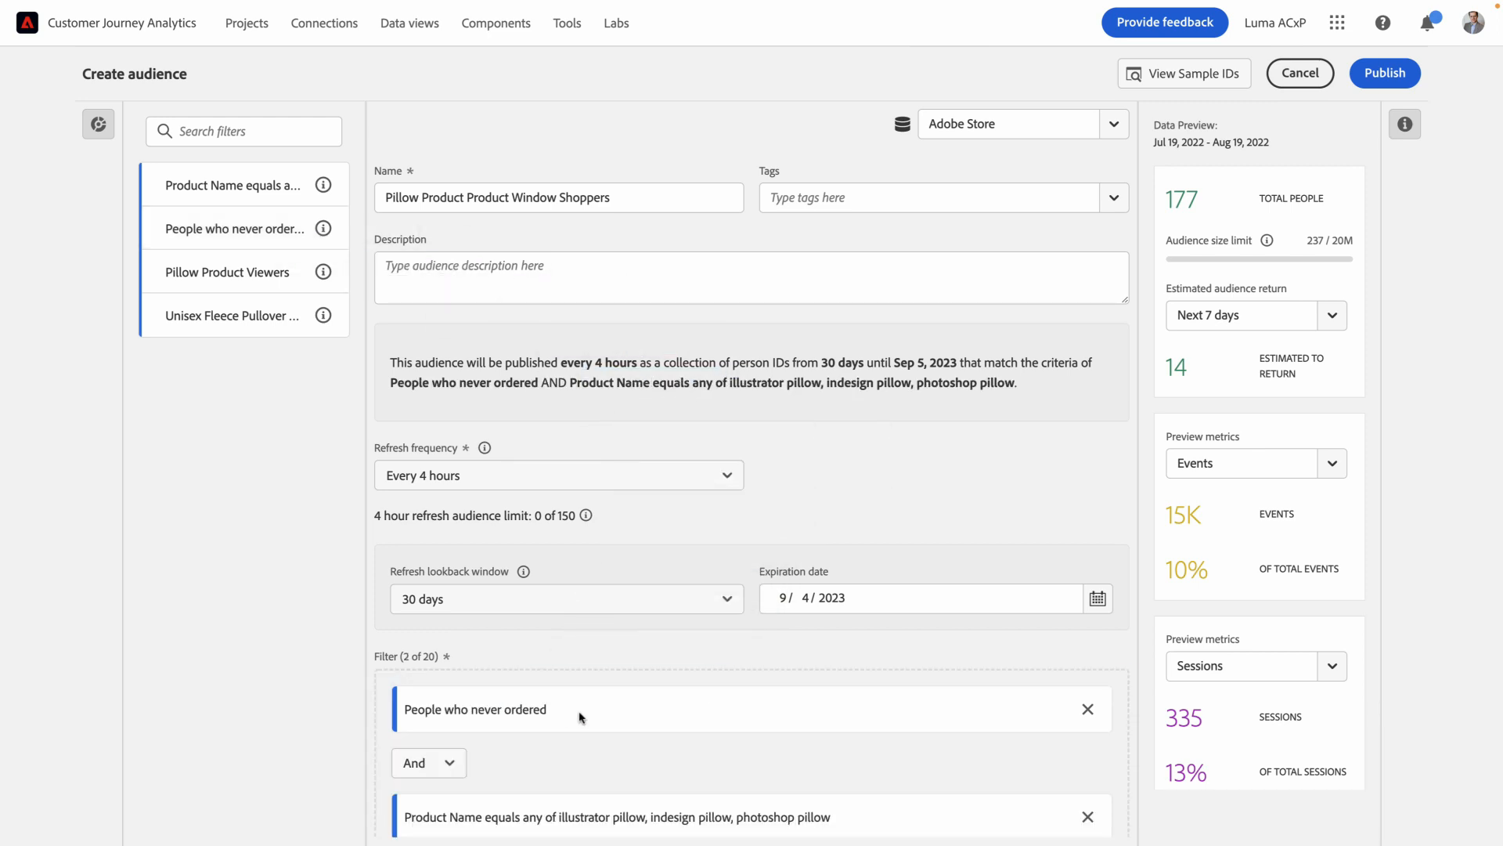
scroll("down", 3)
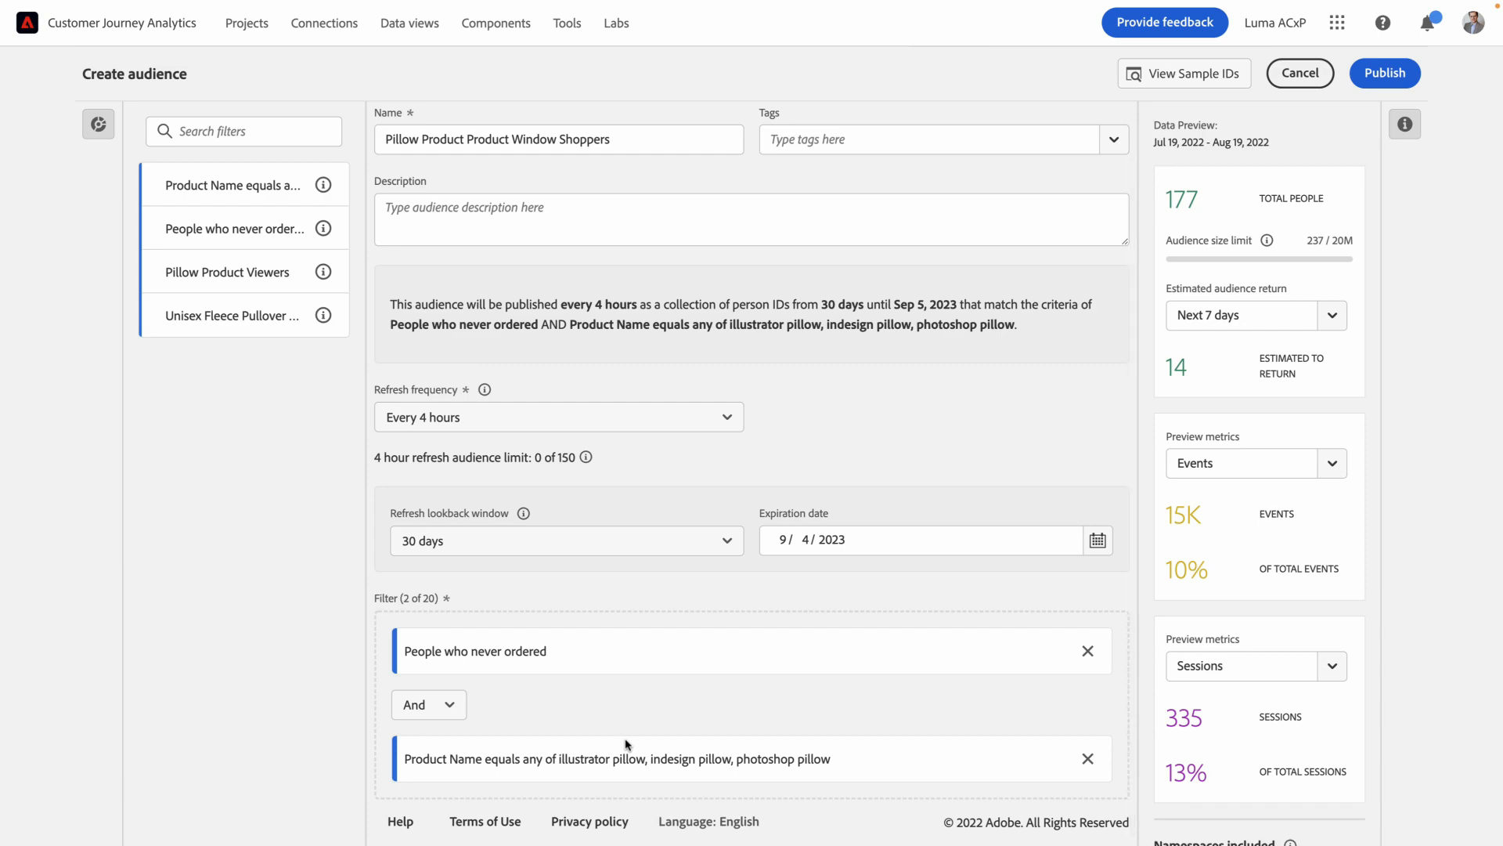
left_click(427, 705)
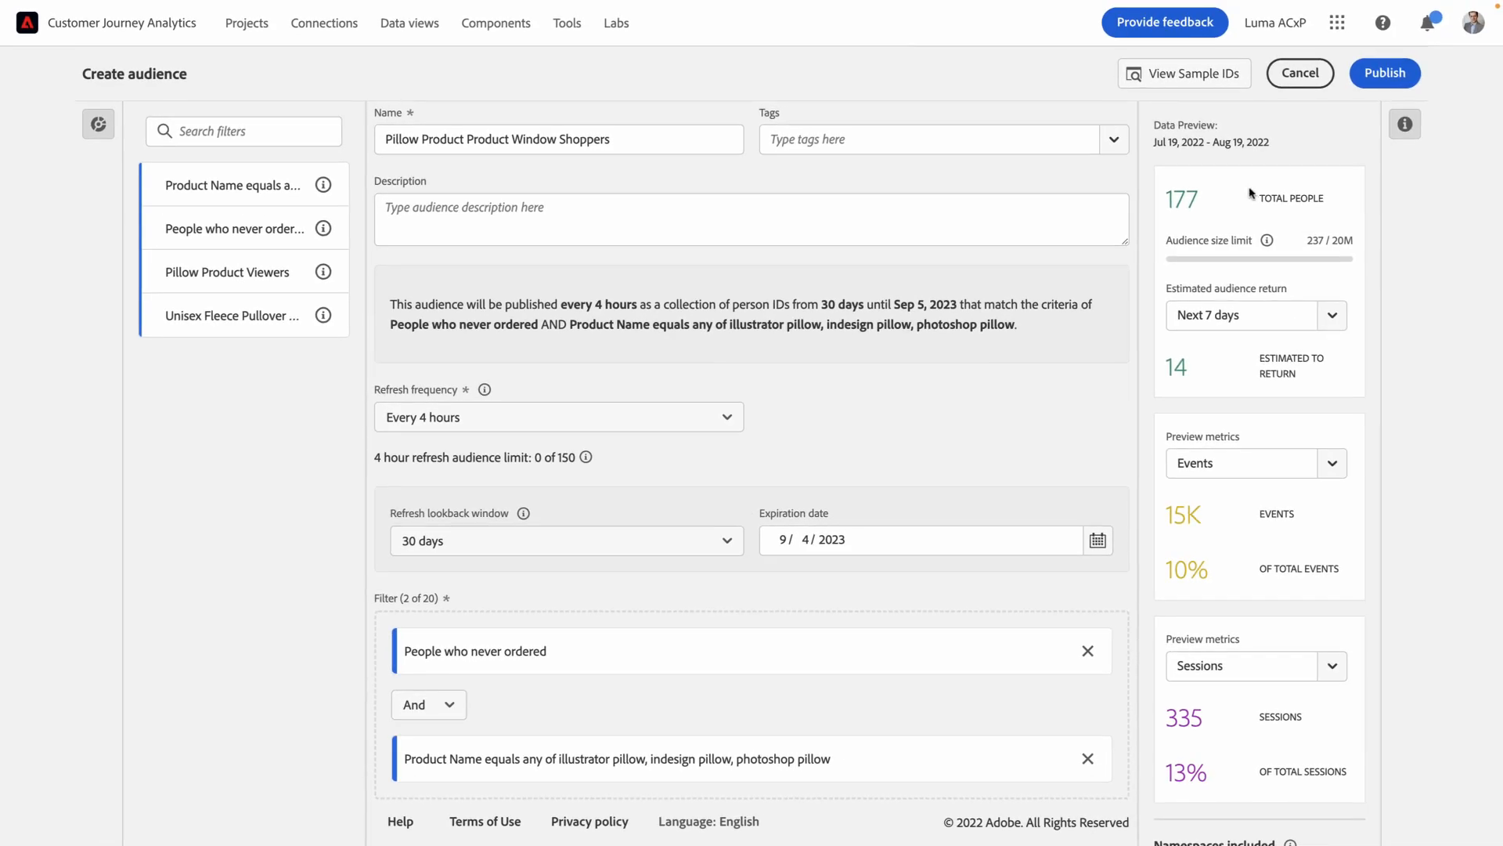
mouse_move(1236, 205)
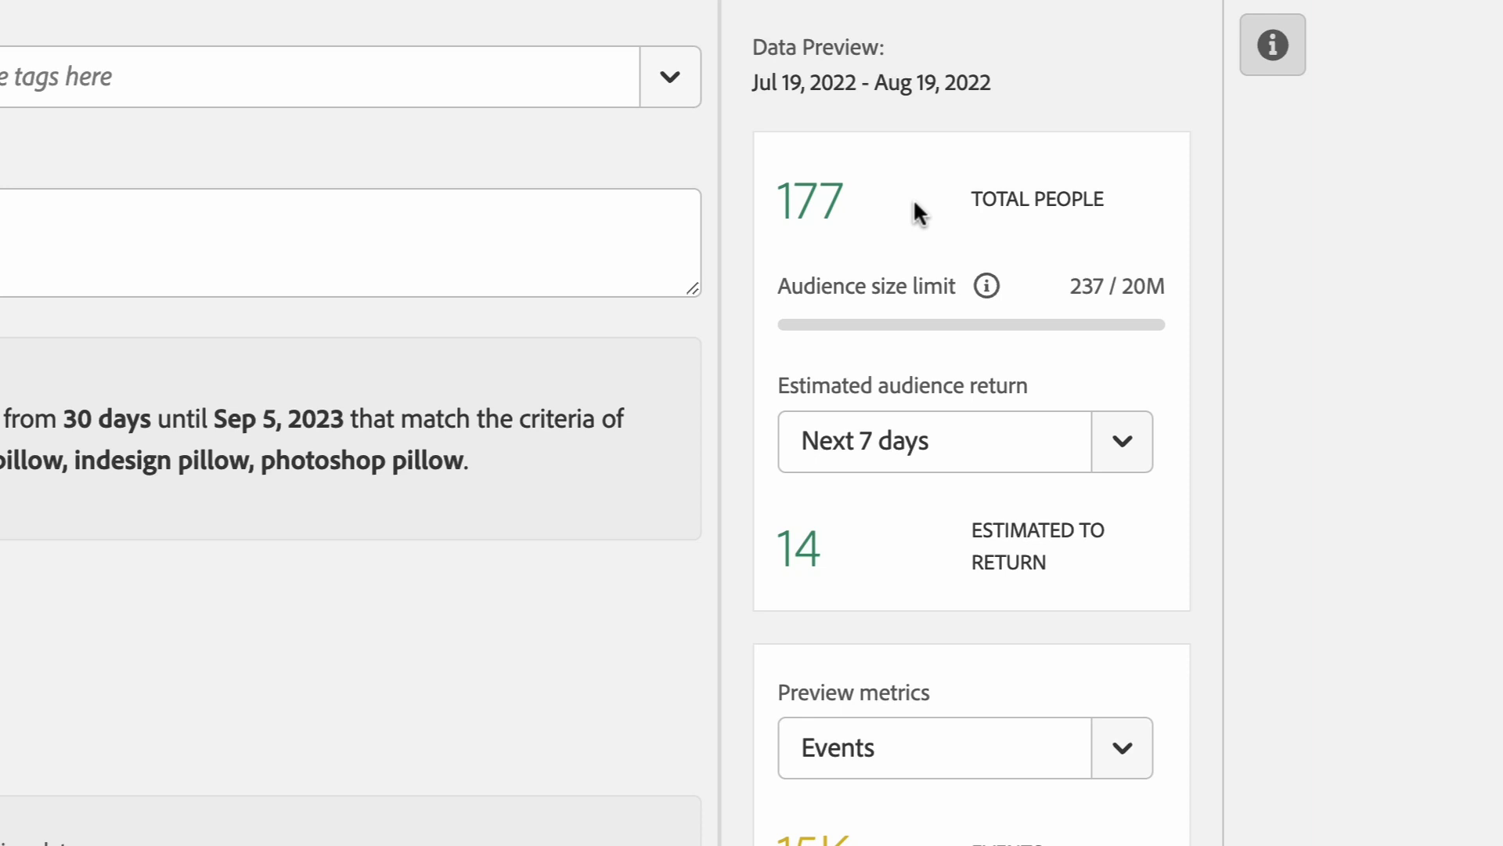
mouse_move(909, 554)
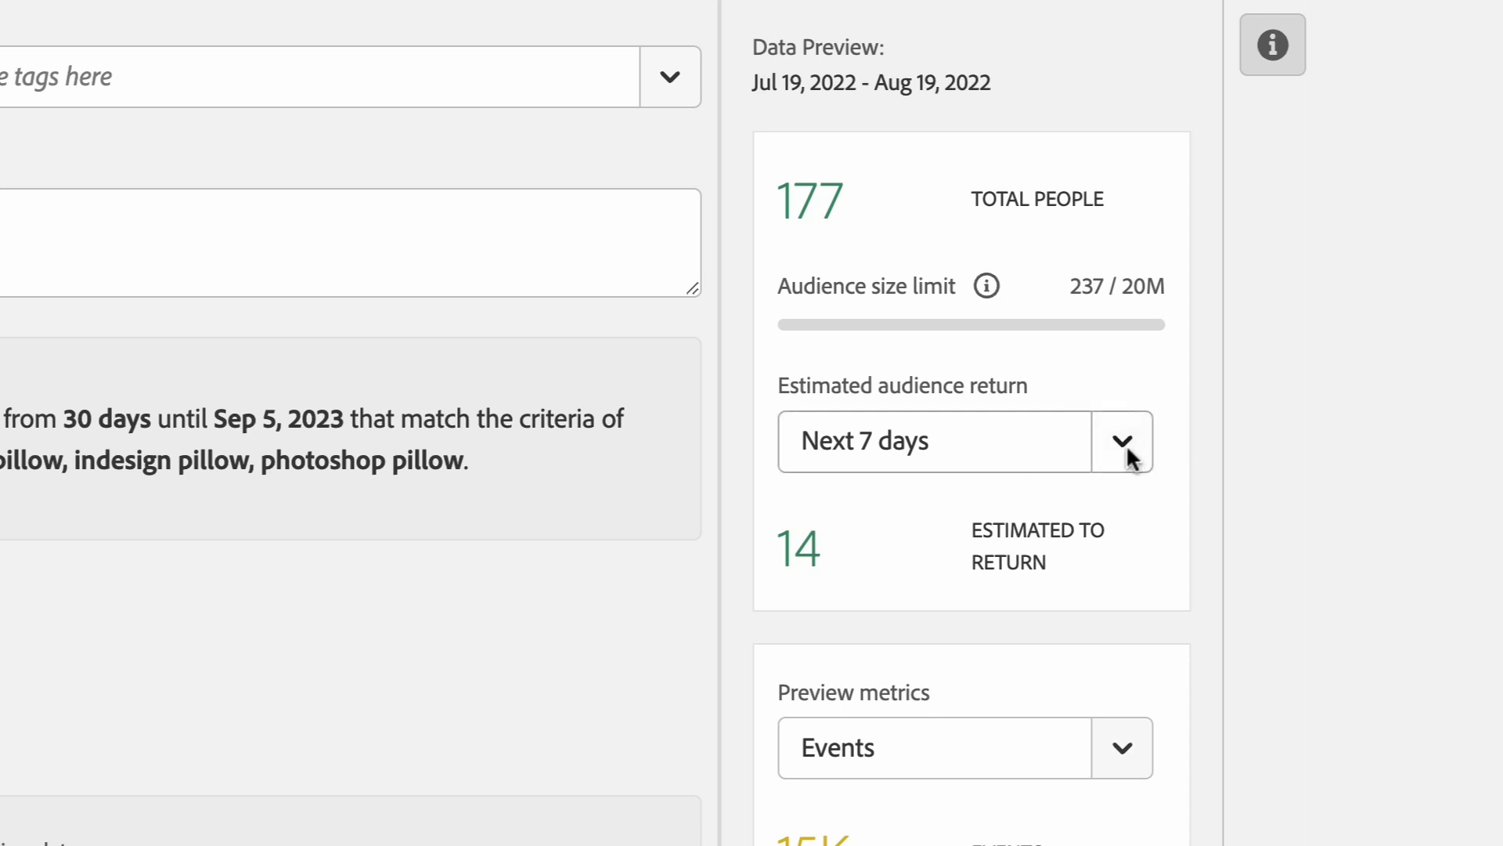
left_click(1124, 442)
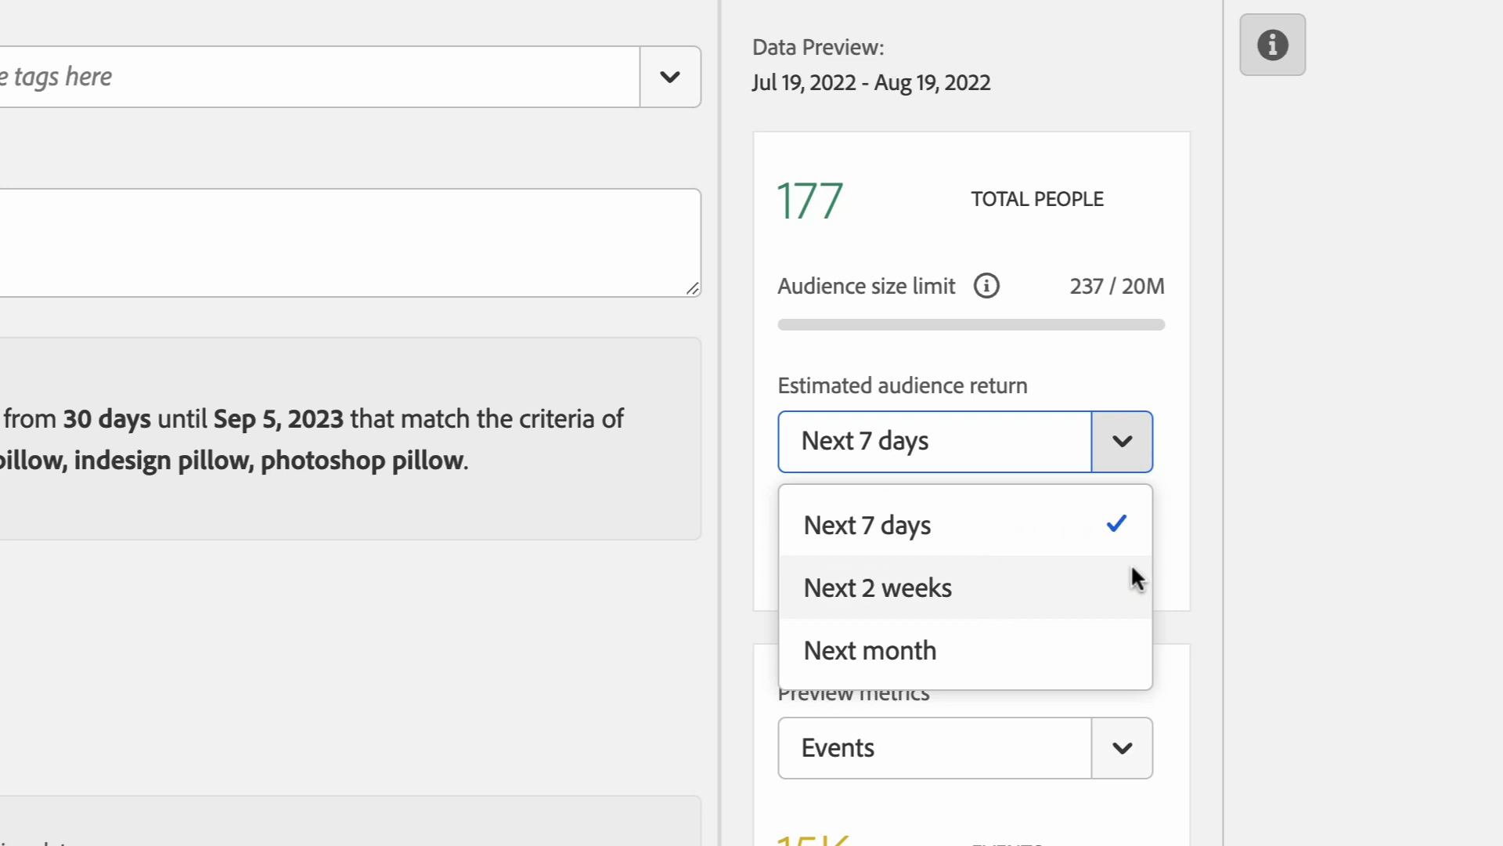
mouse_move(1204, 563)
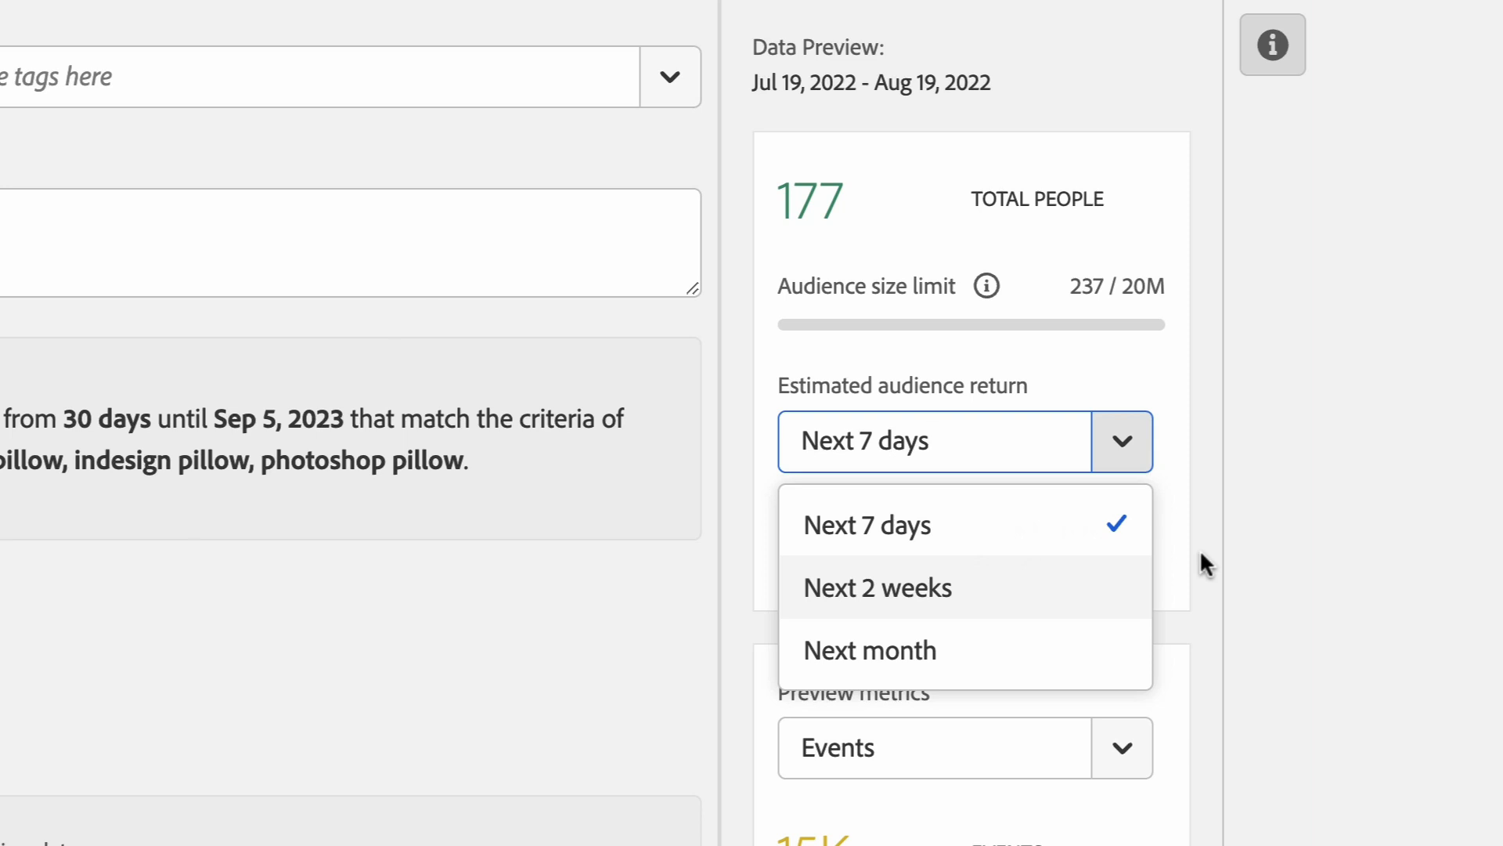
left_click(866, 524)
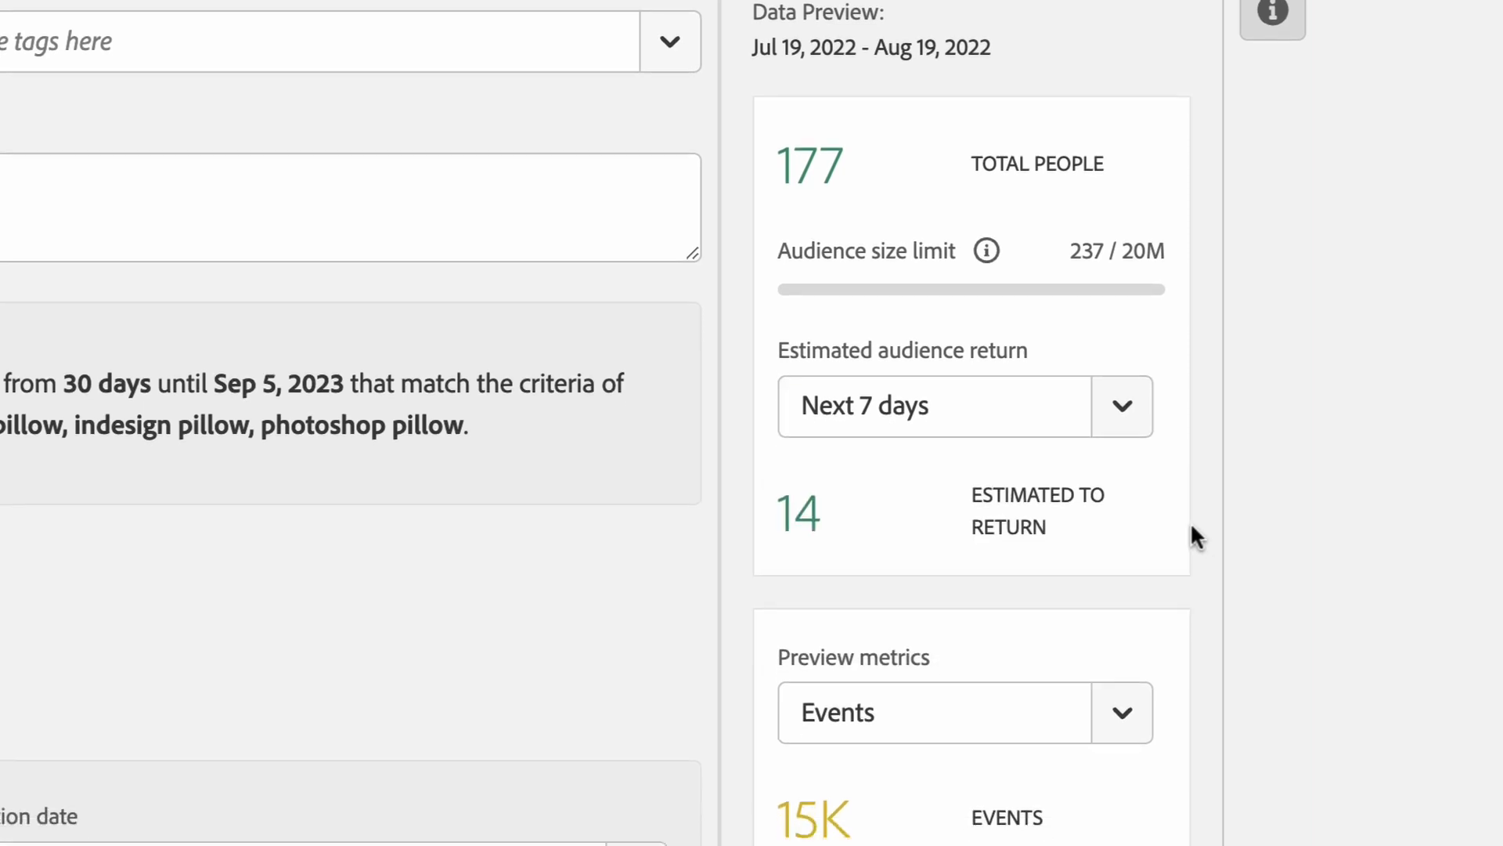
scroll("down", 3)
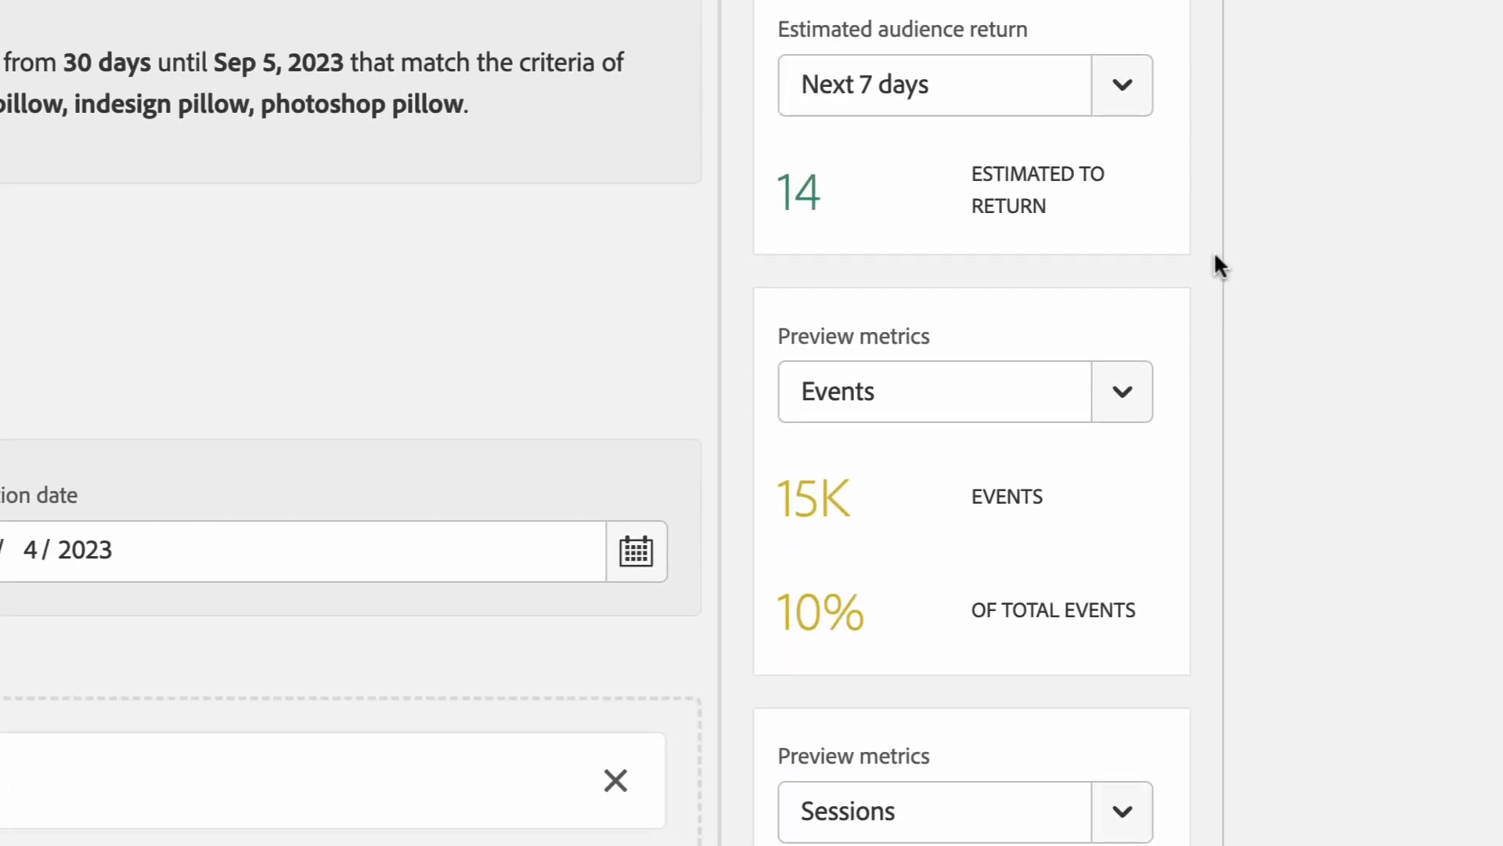
mouse_move(1211, 351)
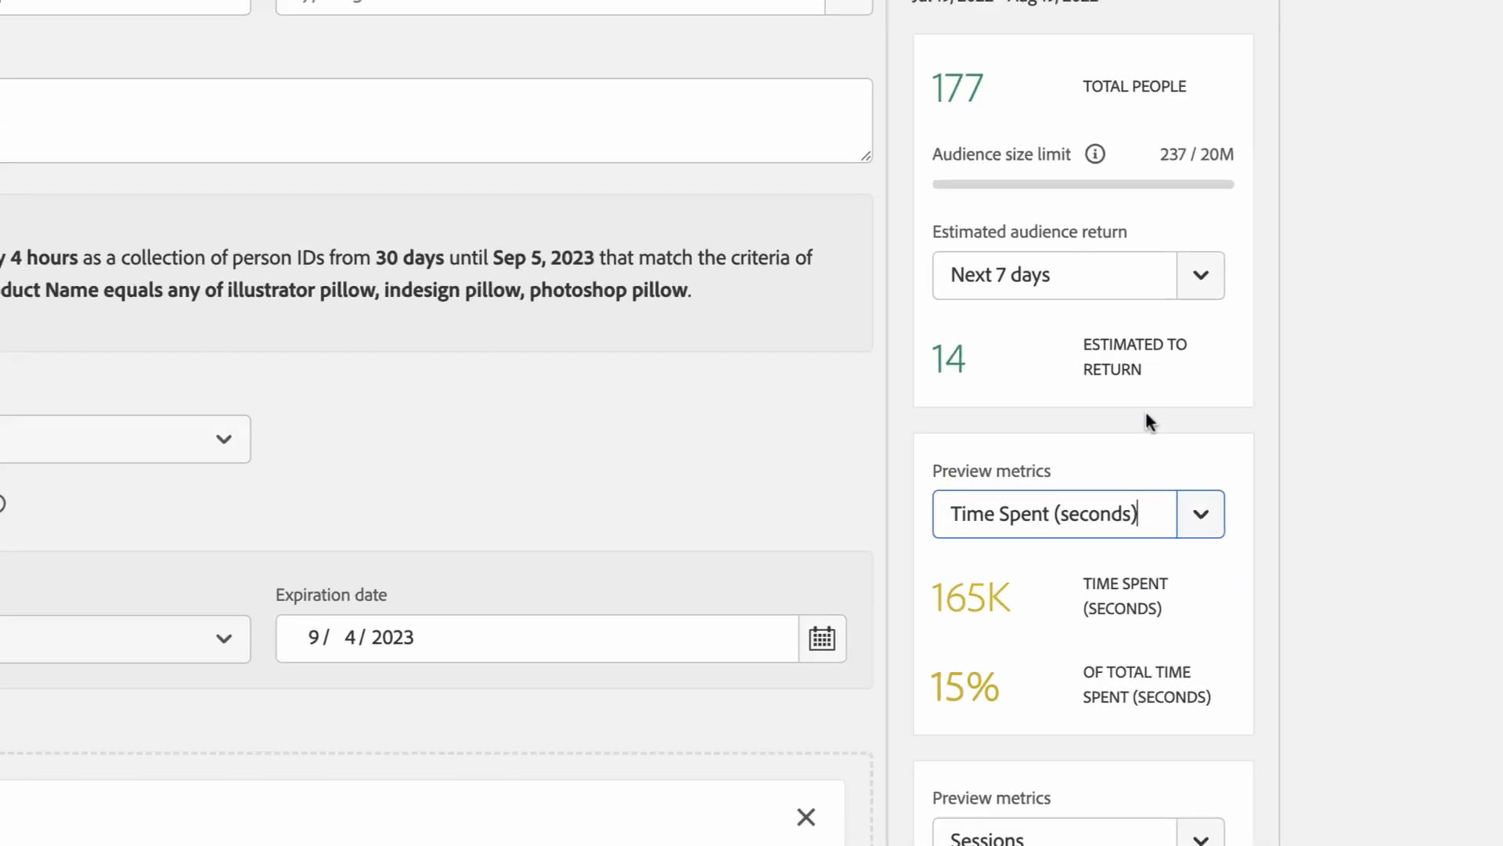
Scroll down to the Preview metrics to switch the first metric to Time Spent (seconds).
scroll("down", 3)
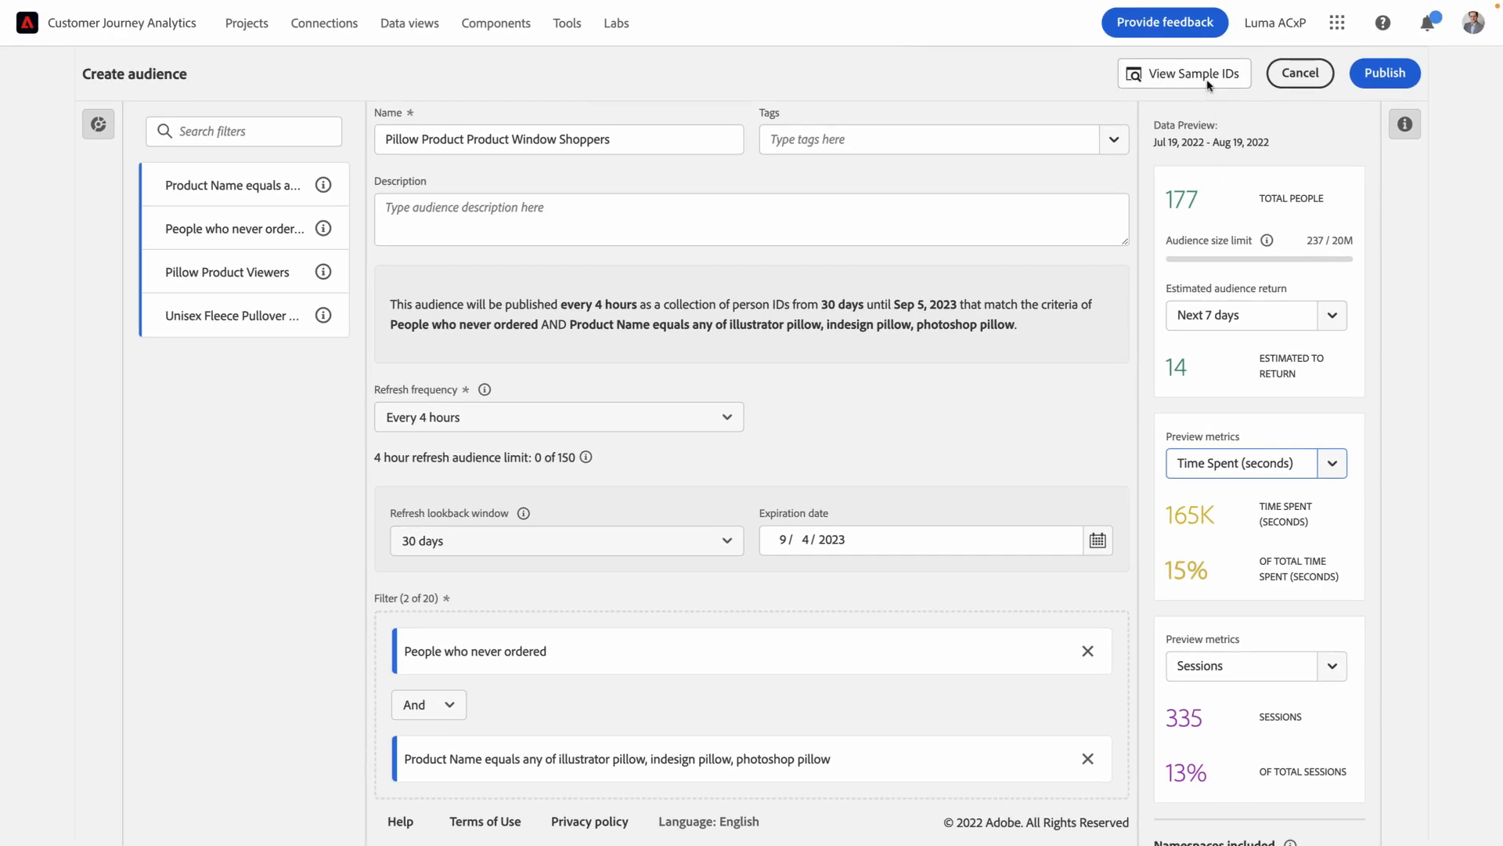
left_click(1183, 73)
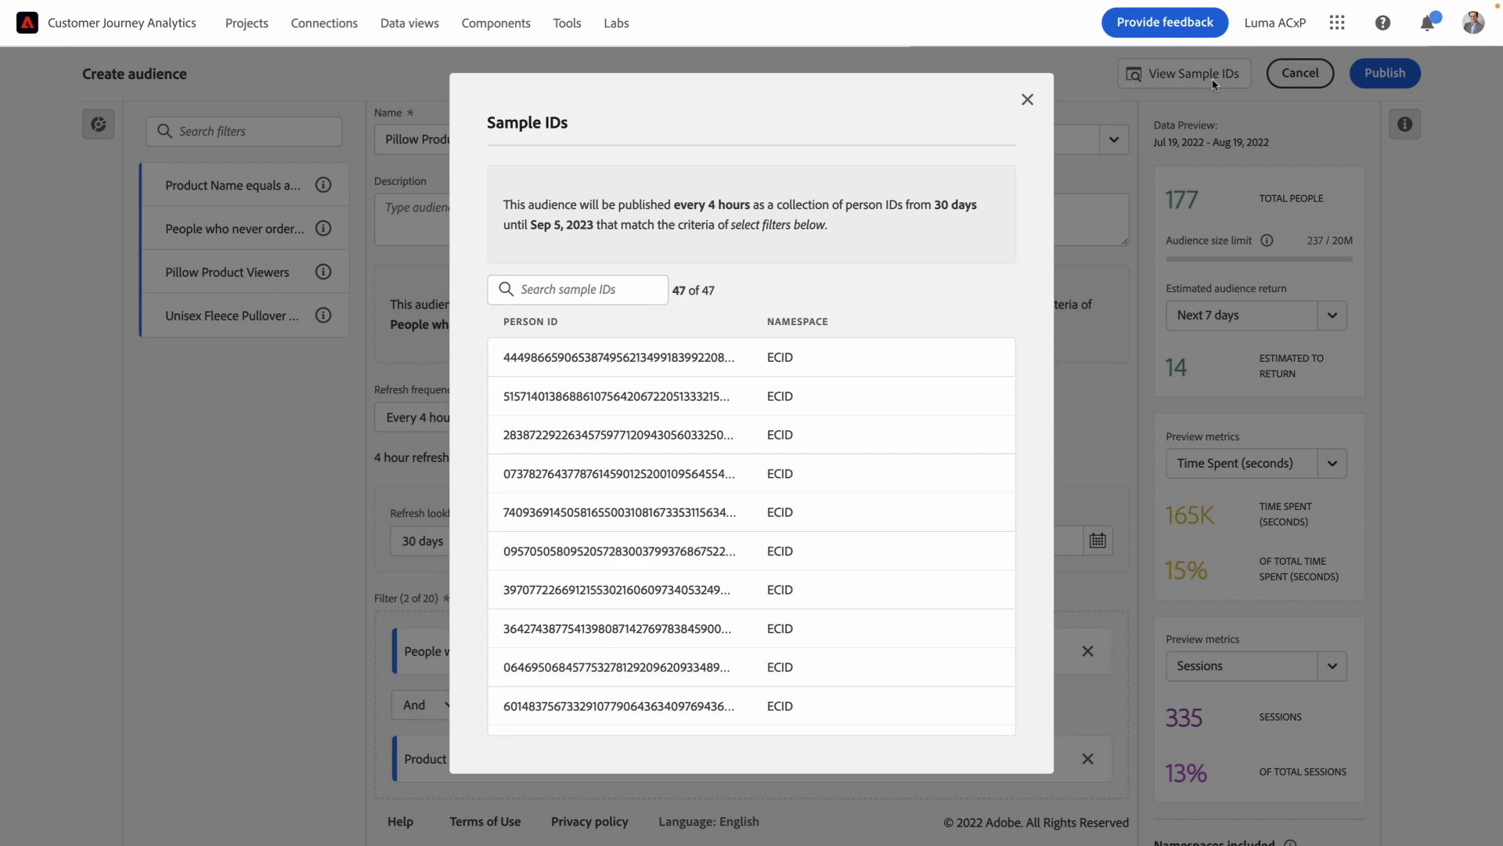
mouse_move(656, 263)
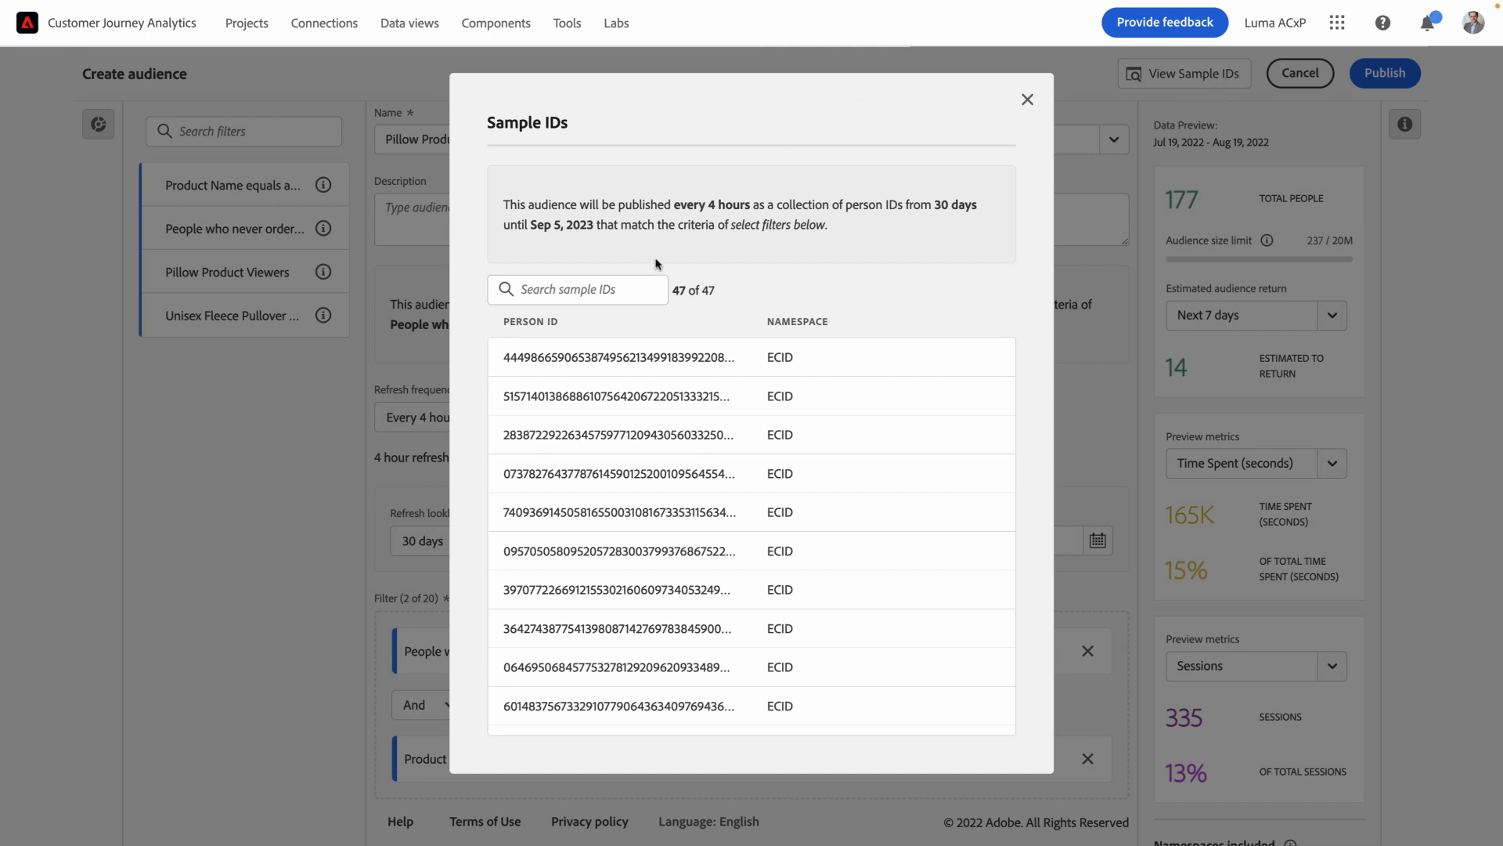
type("12")
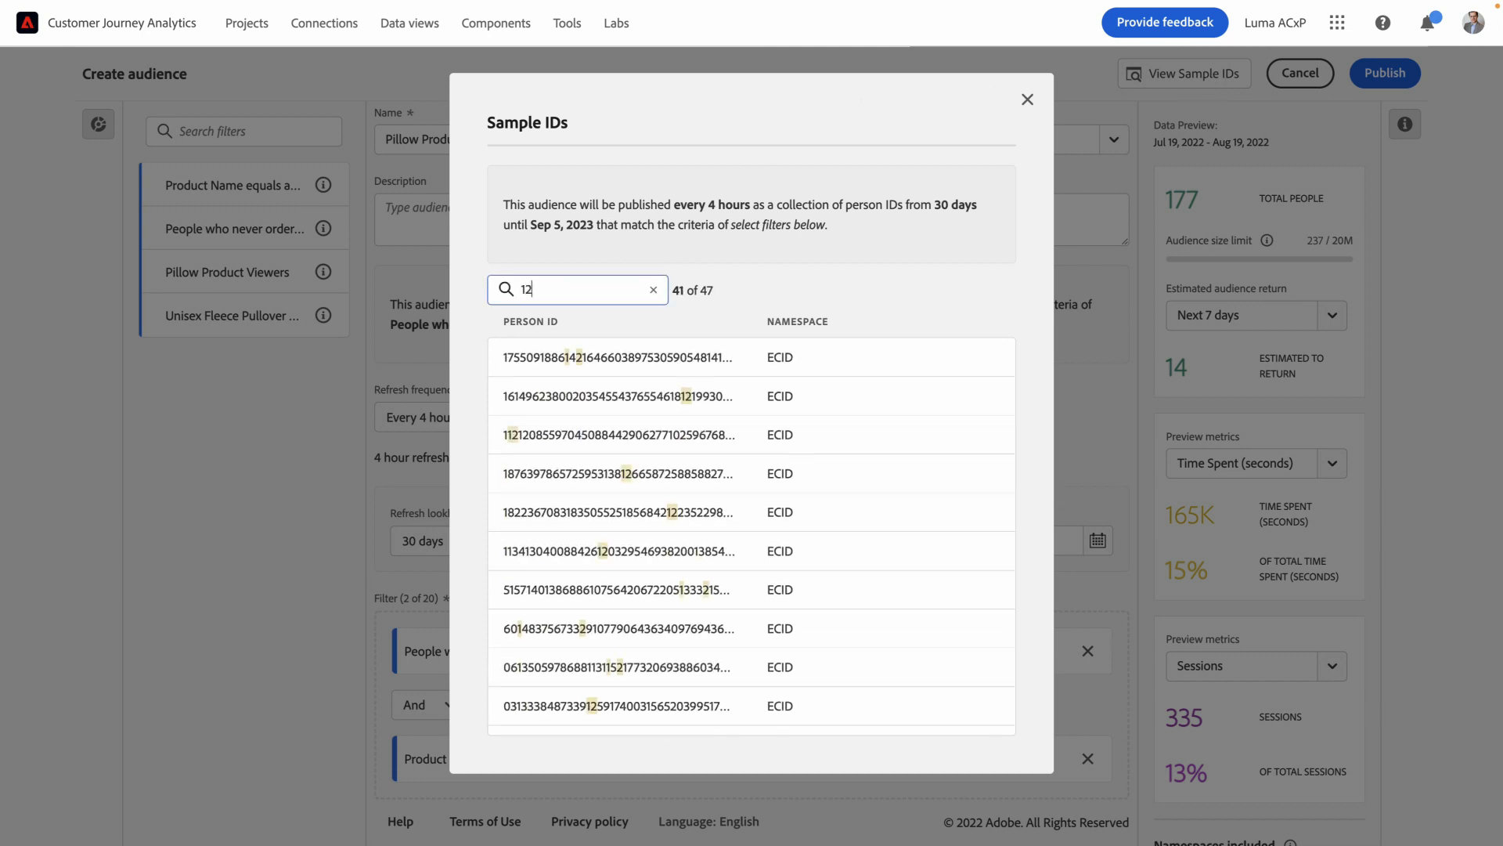
type("34")
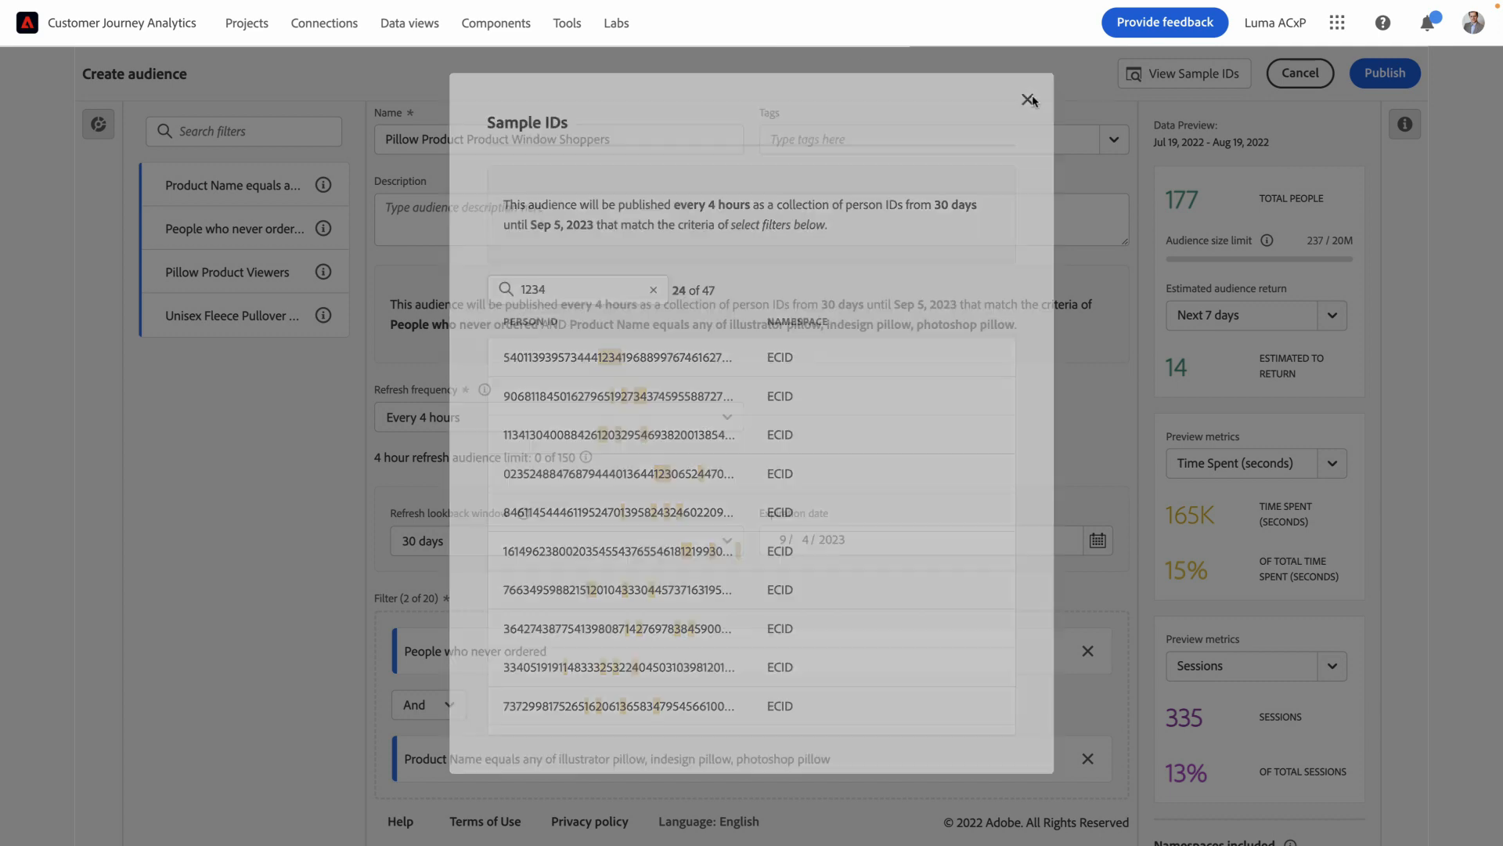
left_click(1030, 100)
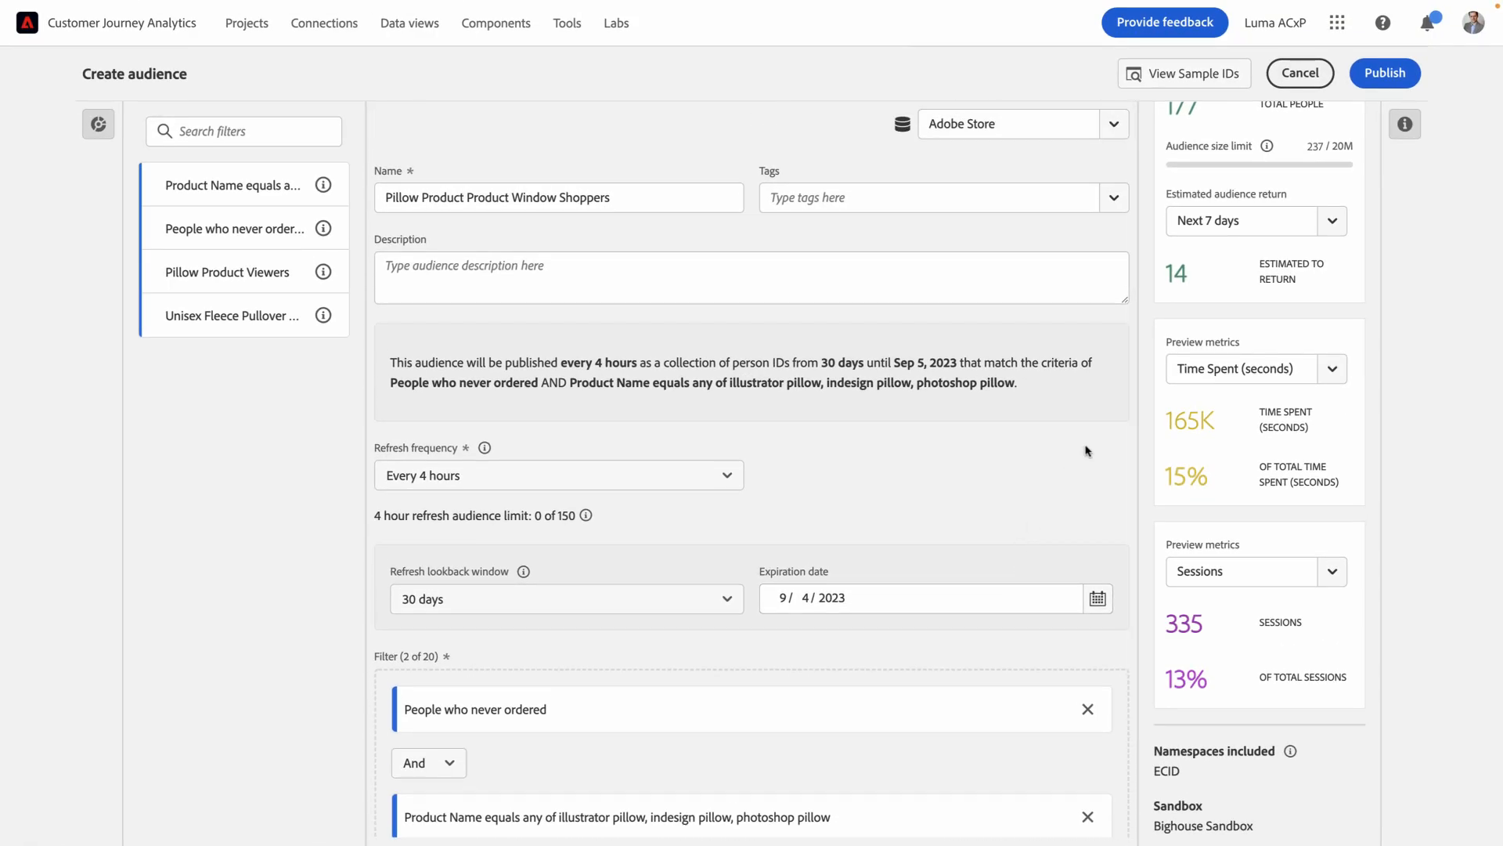
Publish the audience and confirm, returning to the Audiences list showing it Ready with 4-hour refresh.
left_click(1383, 74)
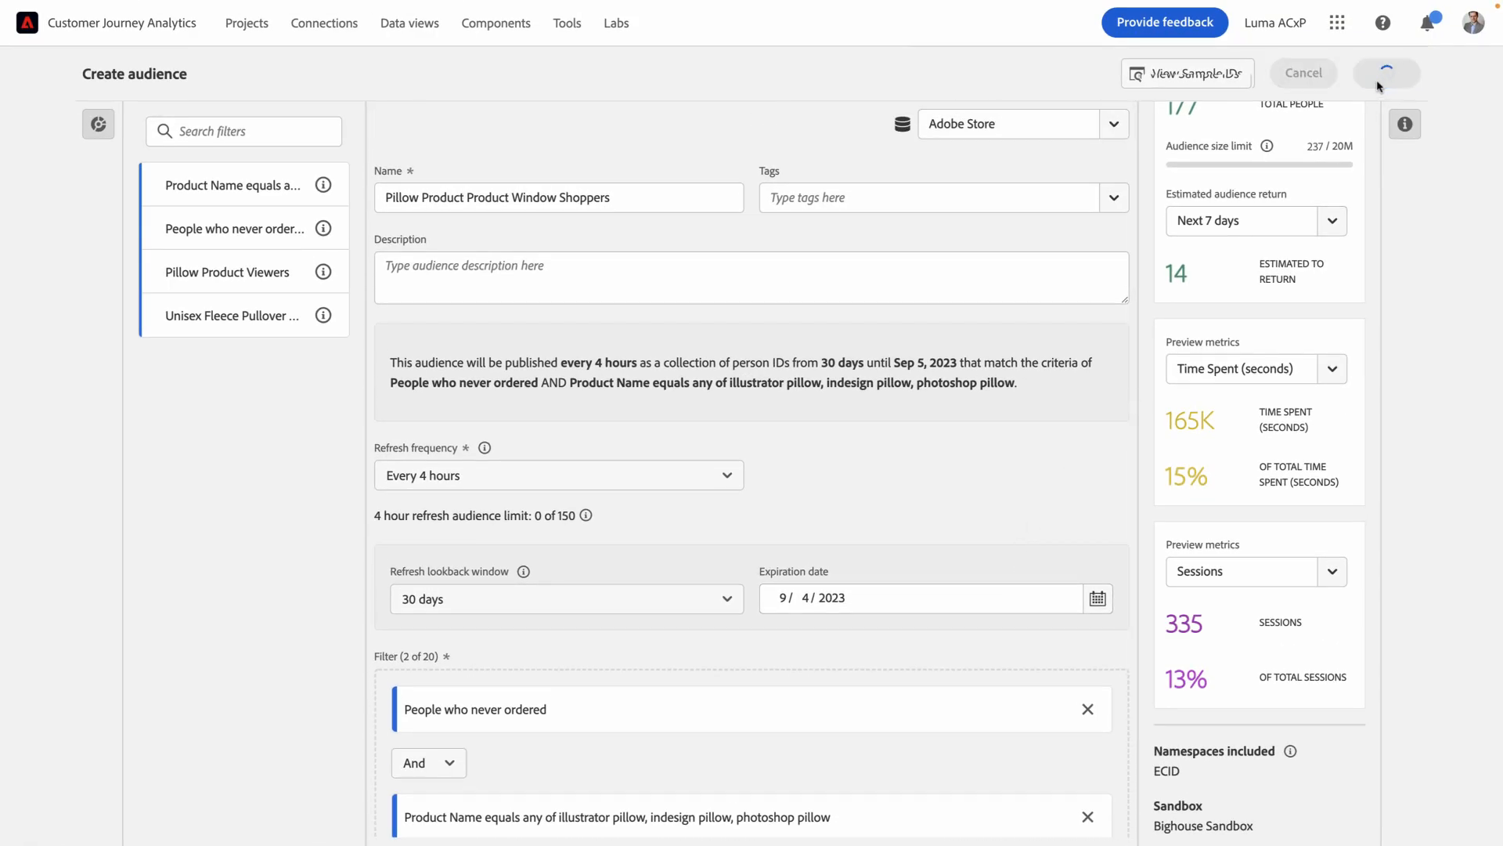
left_click(1385, 74)
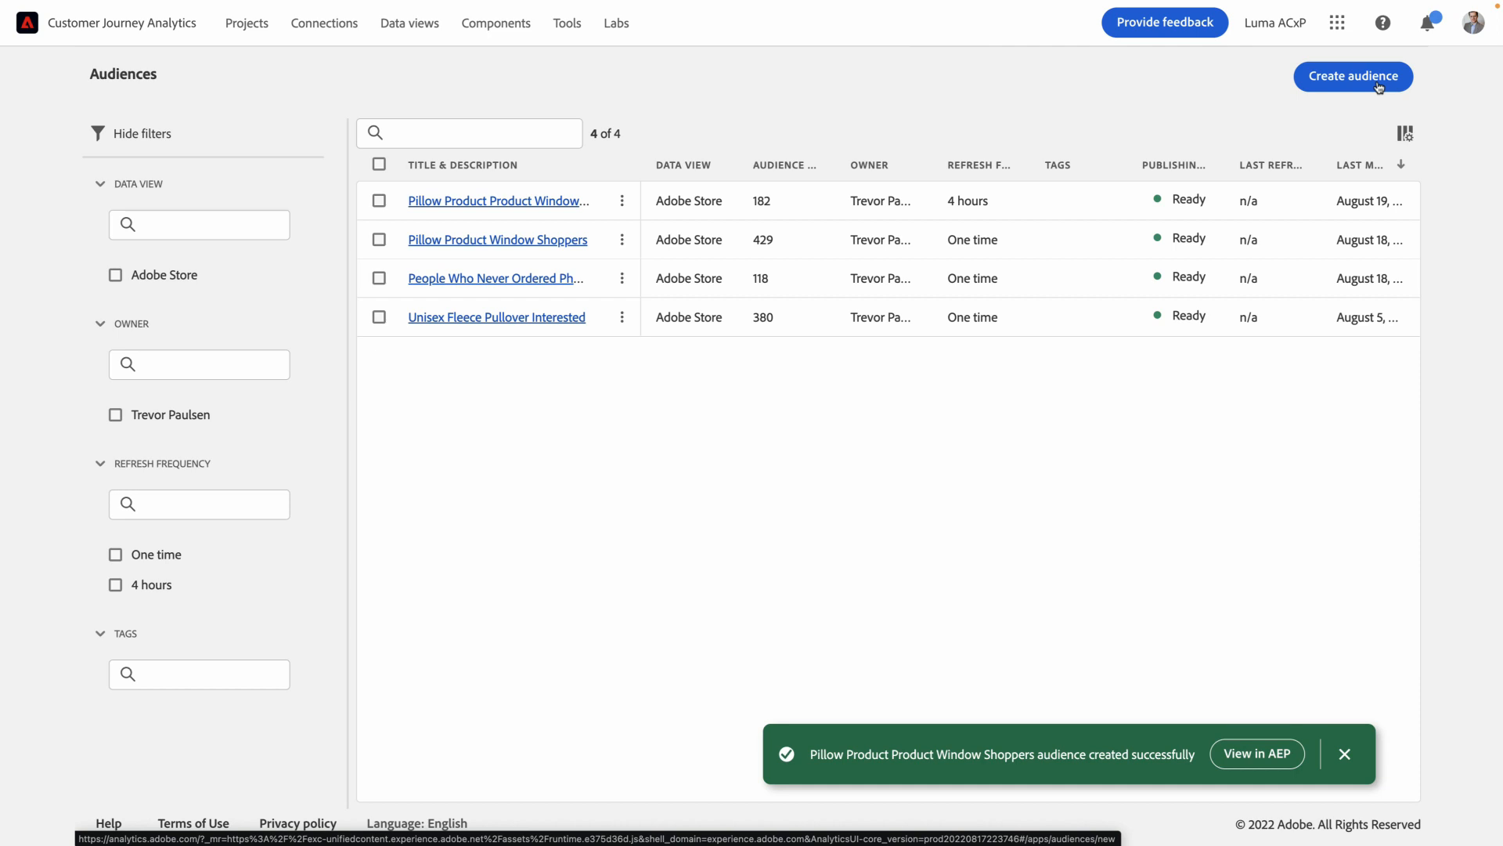
left_click(1343, 753)
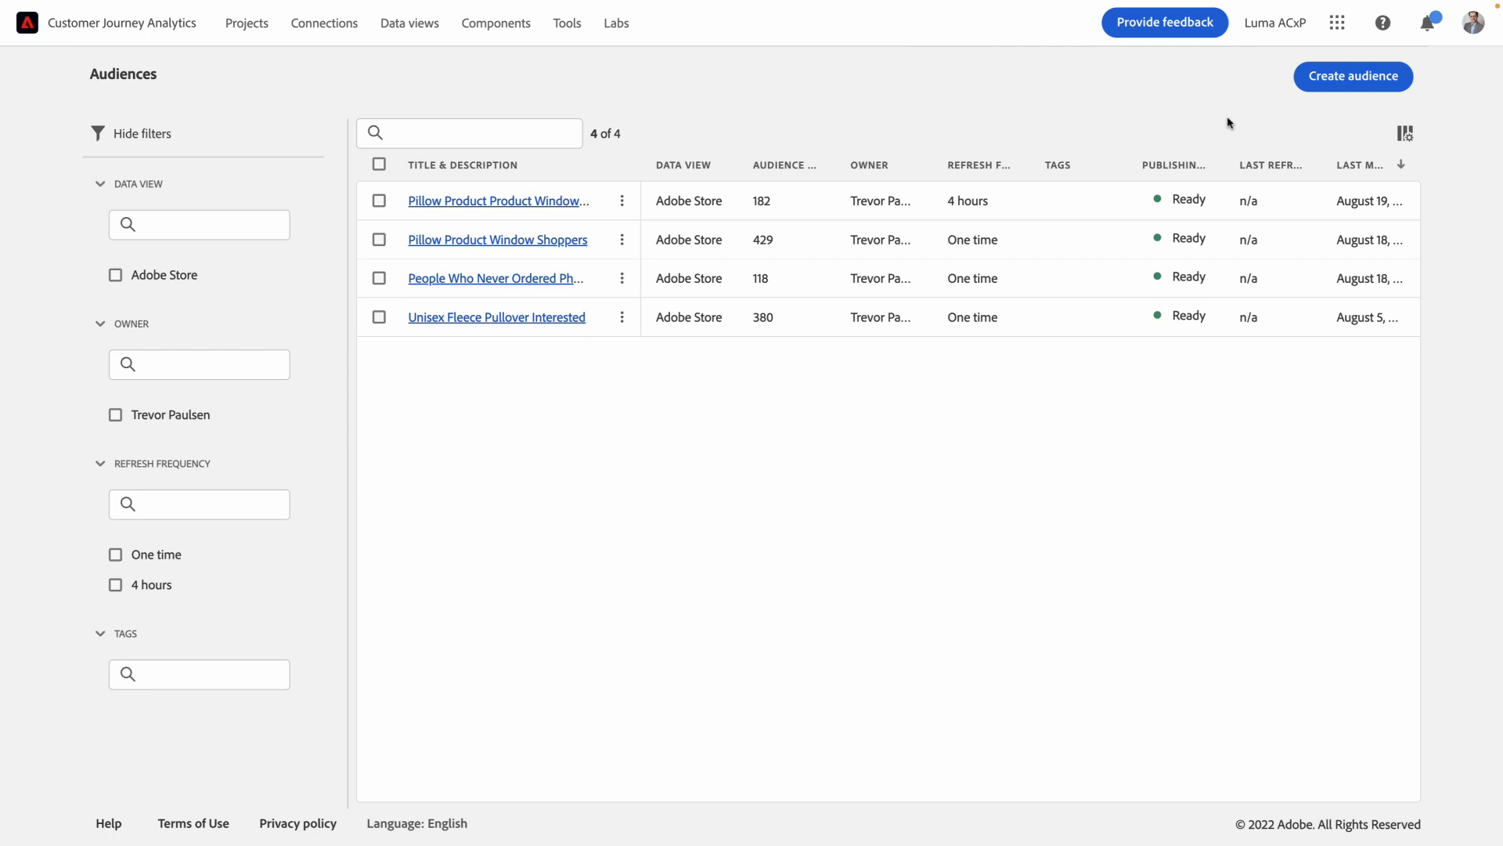
Open the AEP segment builder's CJA Audiences folder listing Pillow Product Window Shoppers.
left_click(1353, 76)
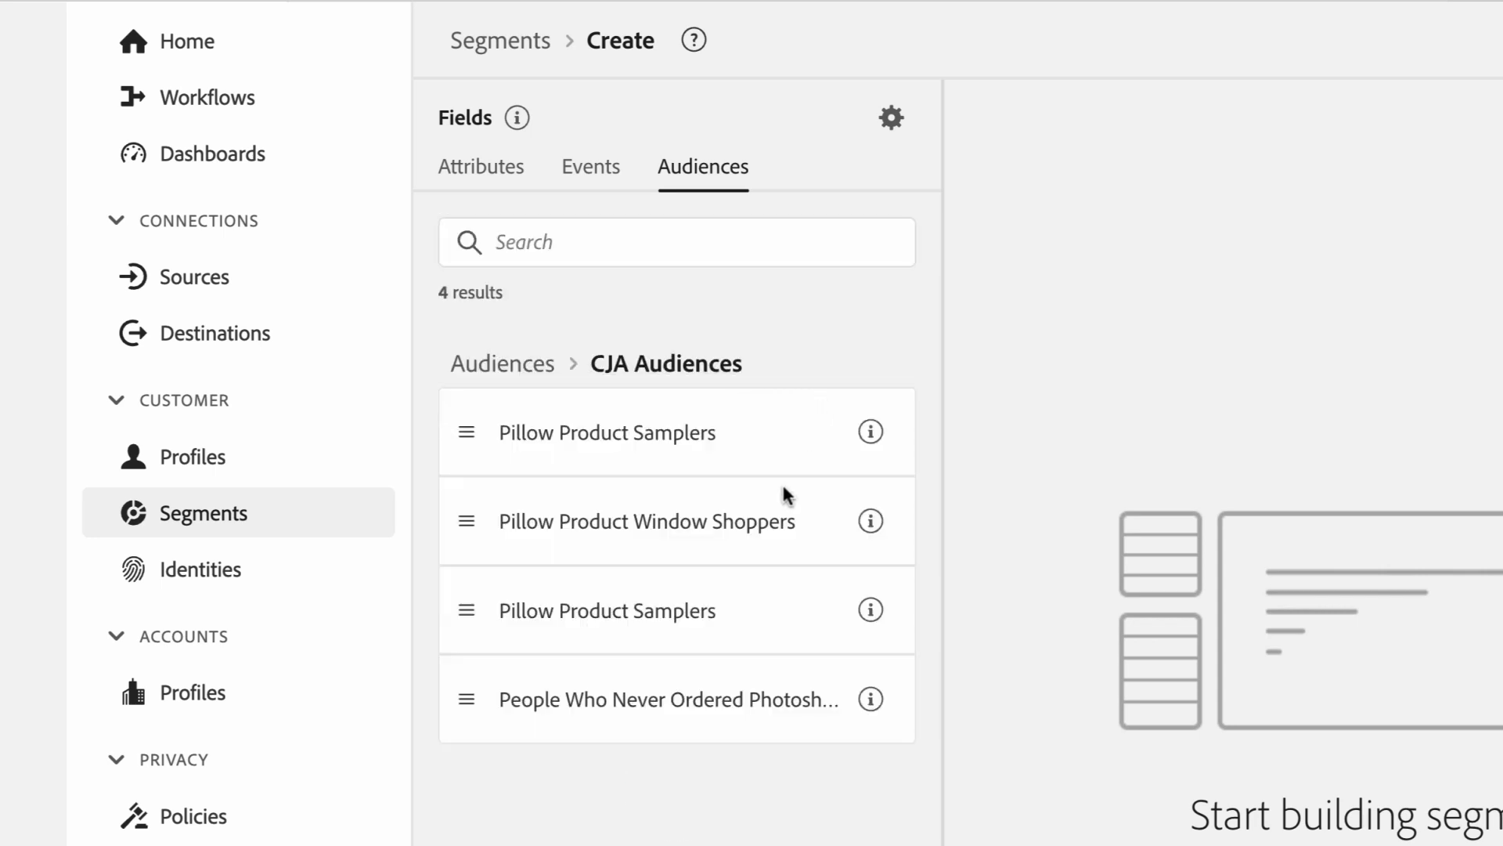
mouse_move(815, 528)
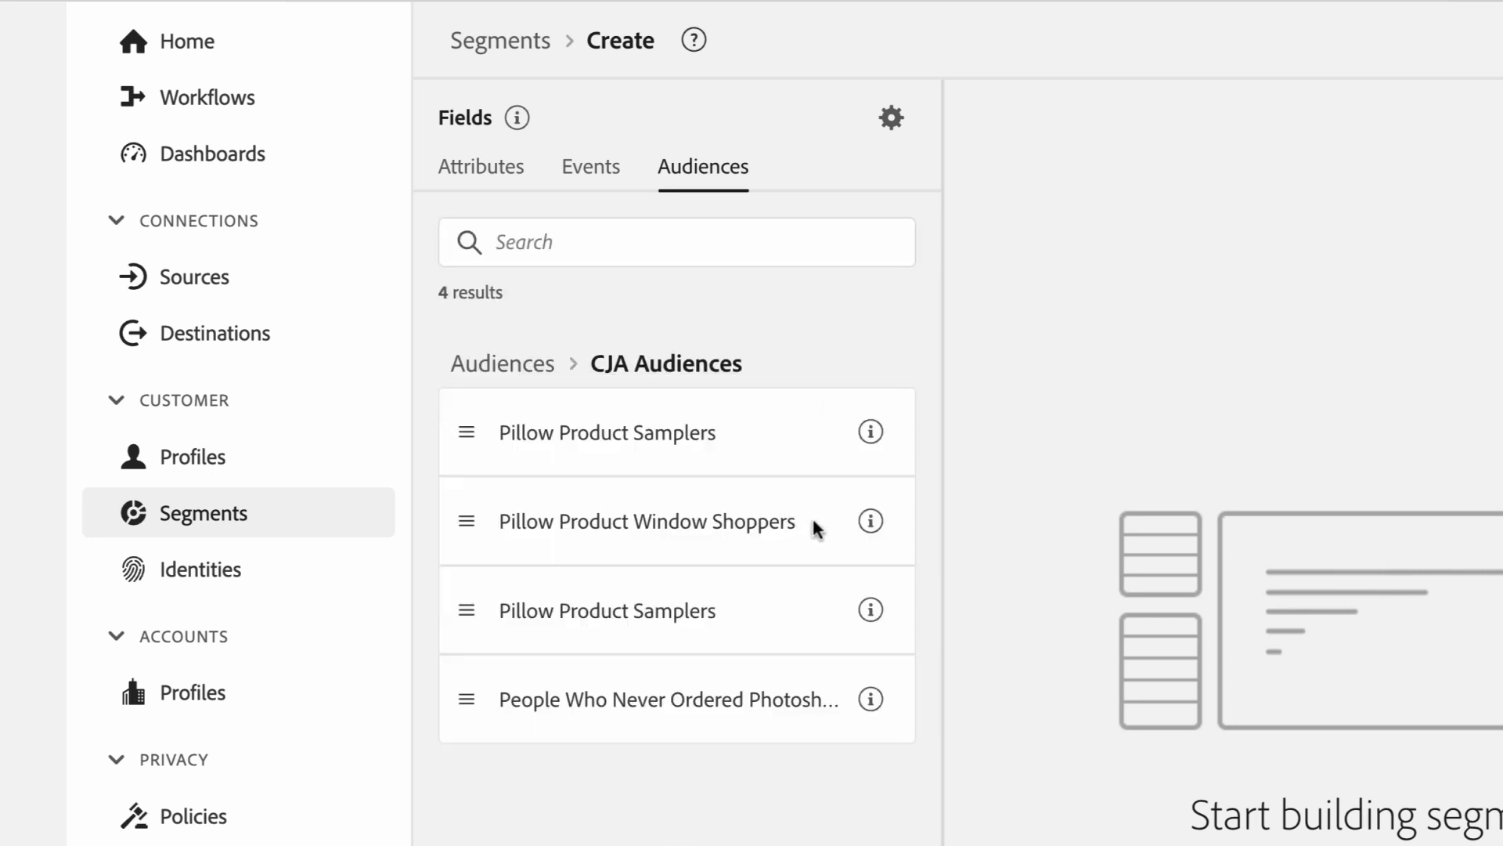